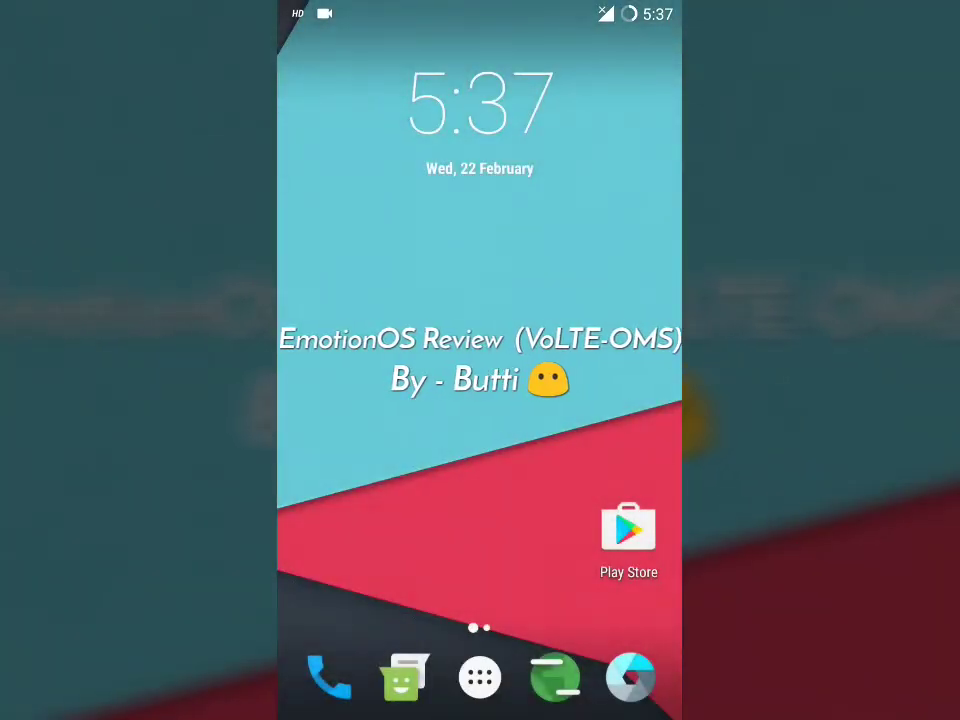
- Open the launcher's all-apps drawer and scroll through the installed apps
{"action": "left_click", "coordinate": [480, 676]}
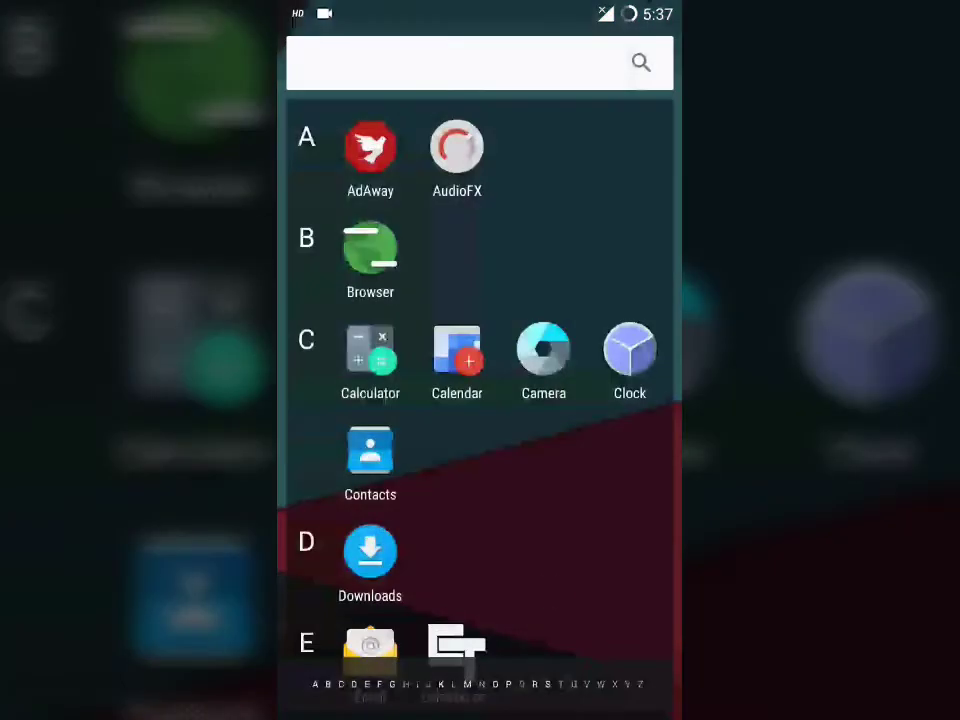
{"action": "scroll", "scroll_direction": "down", "scroll_amount": 3}
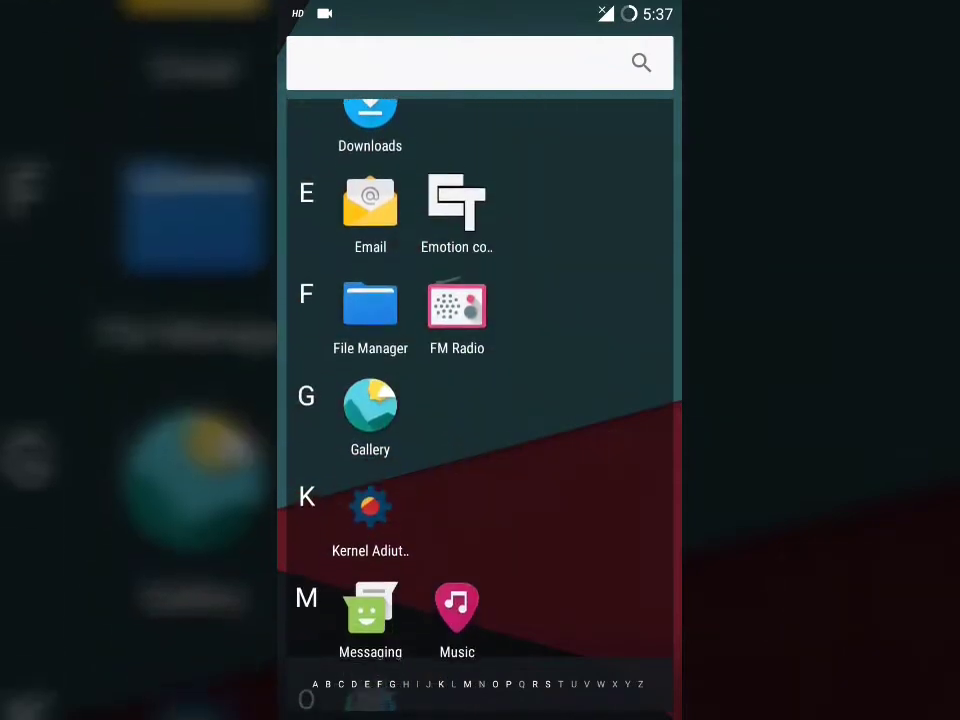
{"action": "scroll", "scroll_direction": "down", "scroll_amount": 3}
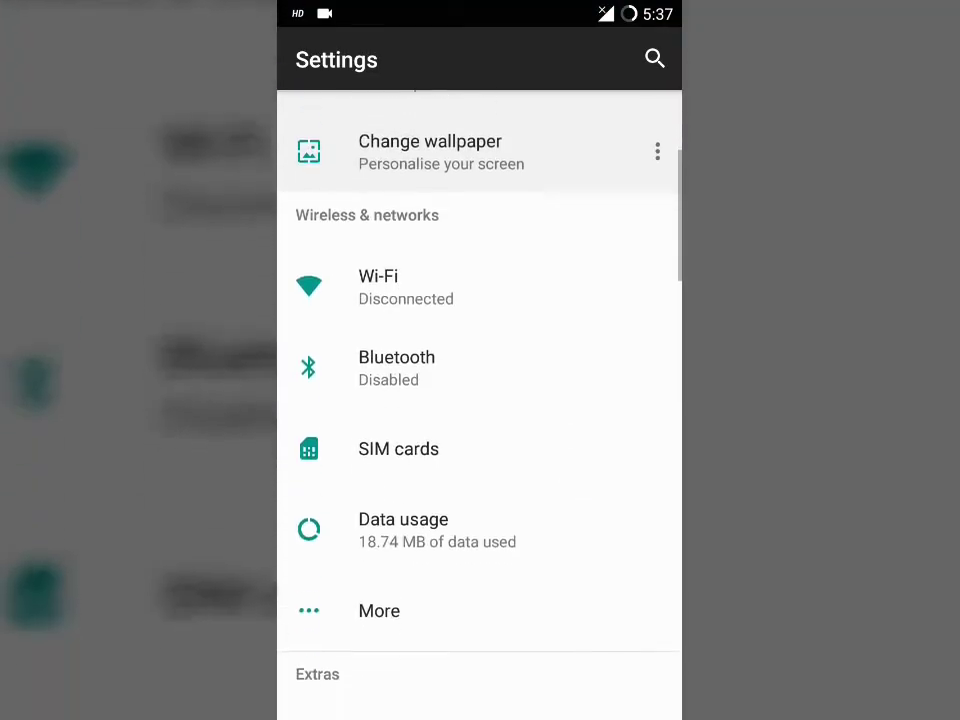
- Scroll Settings down to About phone and its Android 7.1.1 / EmotionOS version entries
{"action": "scroll", "scroll_direction": "down", "scroll_amount": 3}
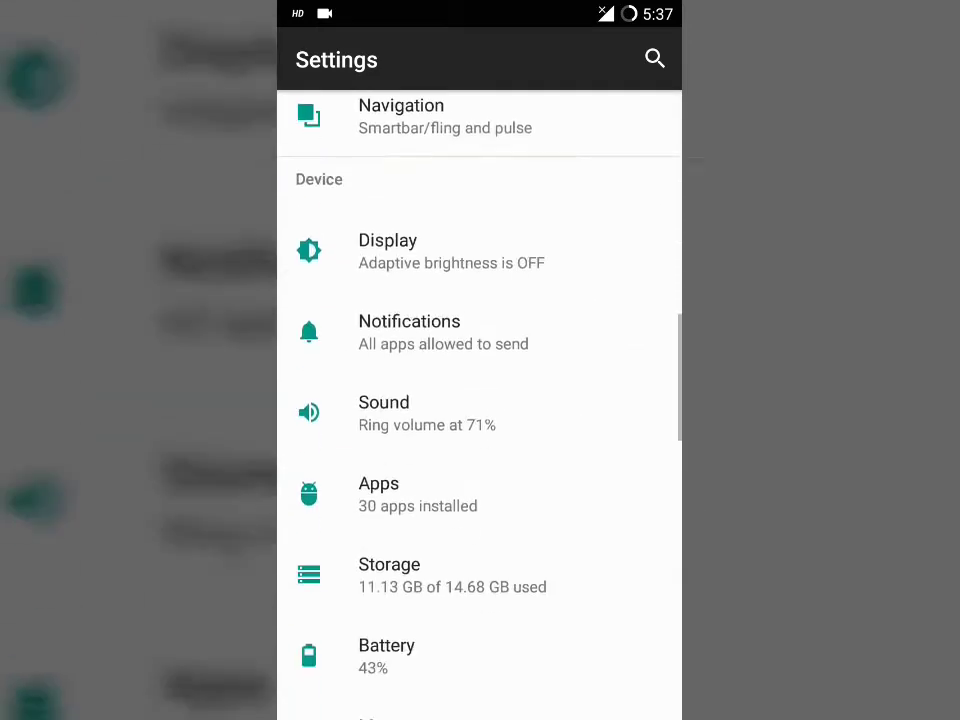
{"action": "scroll", "scroll_direction": "down", "scroll_amount": 3}
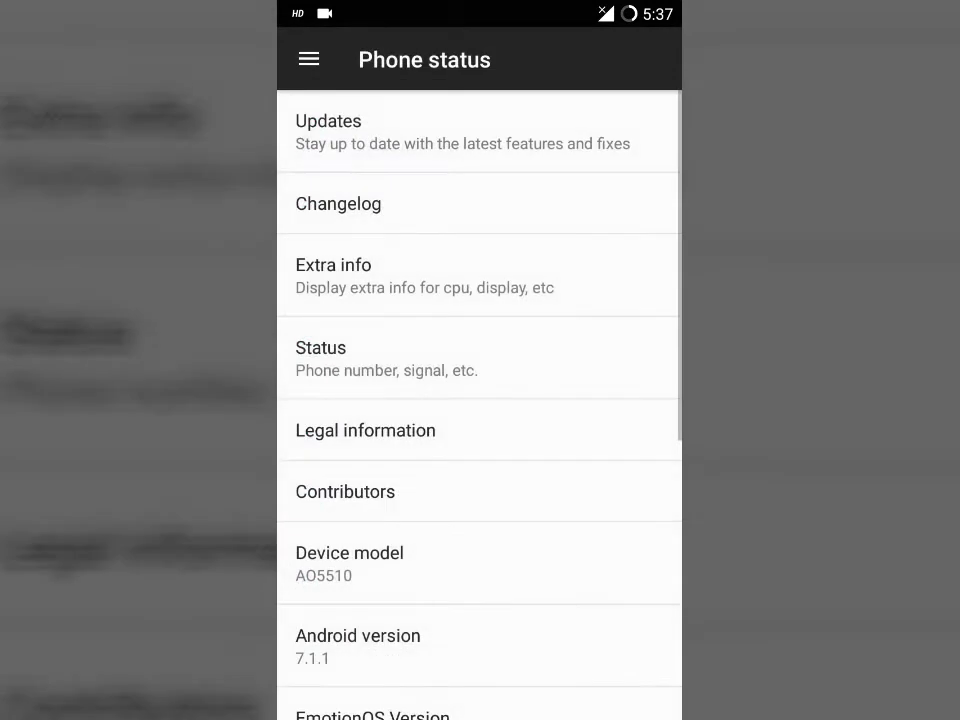
{"action": "scroll", "scroll_direction": "down", "scroll_amount": 3}
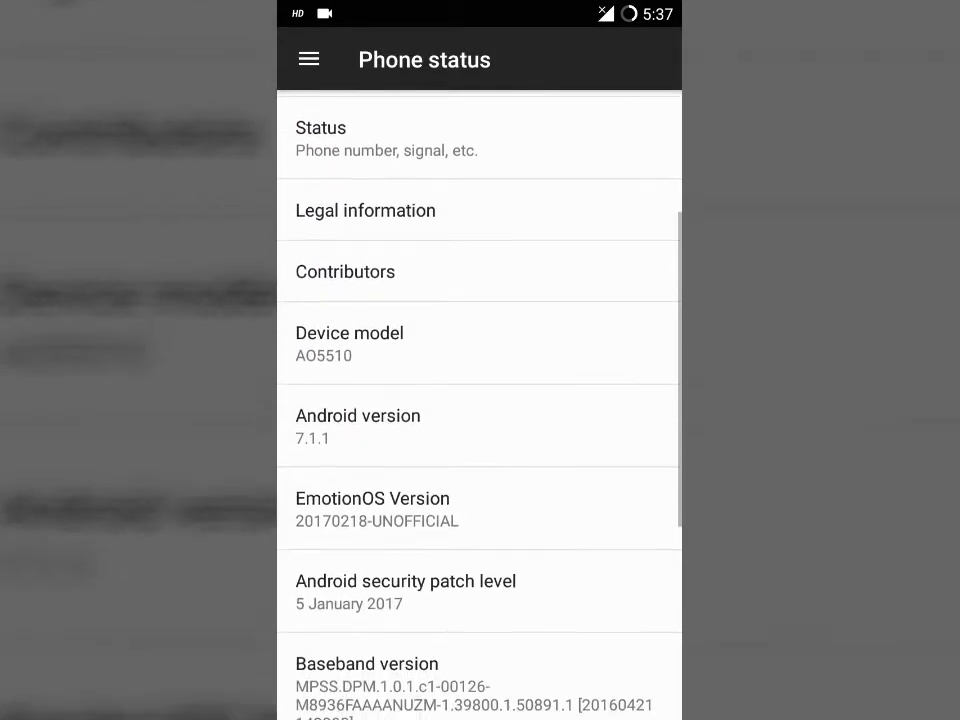
{"action": "scroll", "scroll_direction": "down", "scroll_amount": 3}
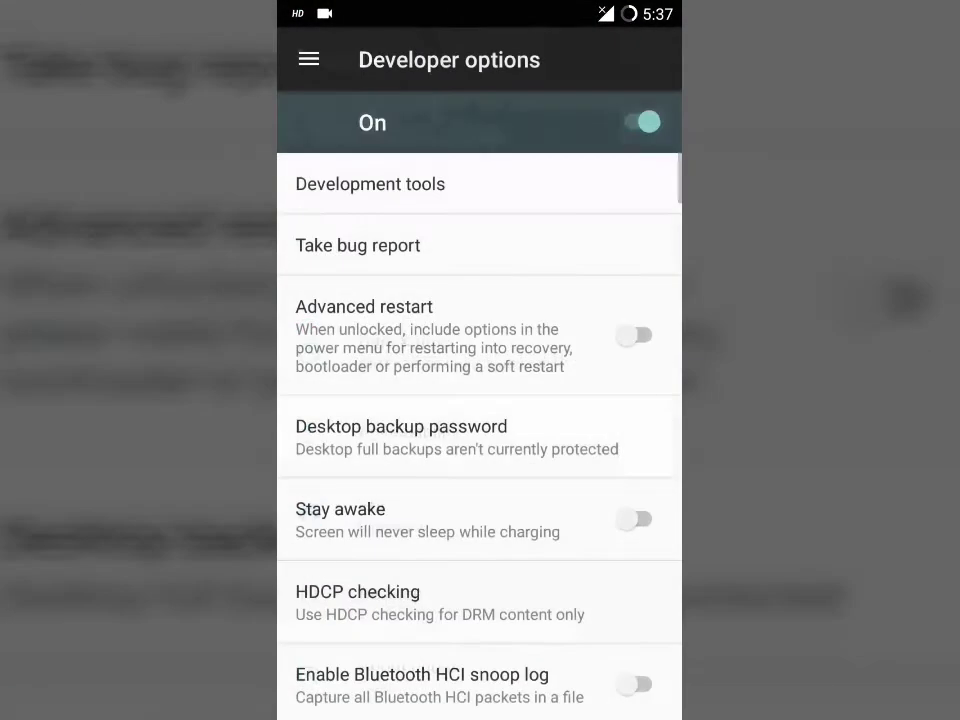
- Enable Advanced restart in Developer options and return to the main Settings list
{"action": "left_click", "coordinate": [636, 336]}
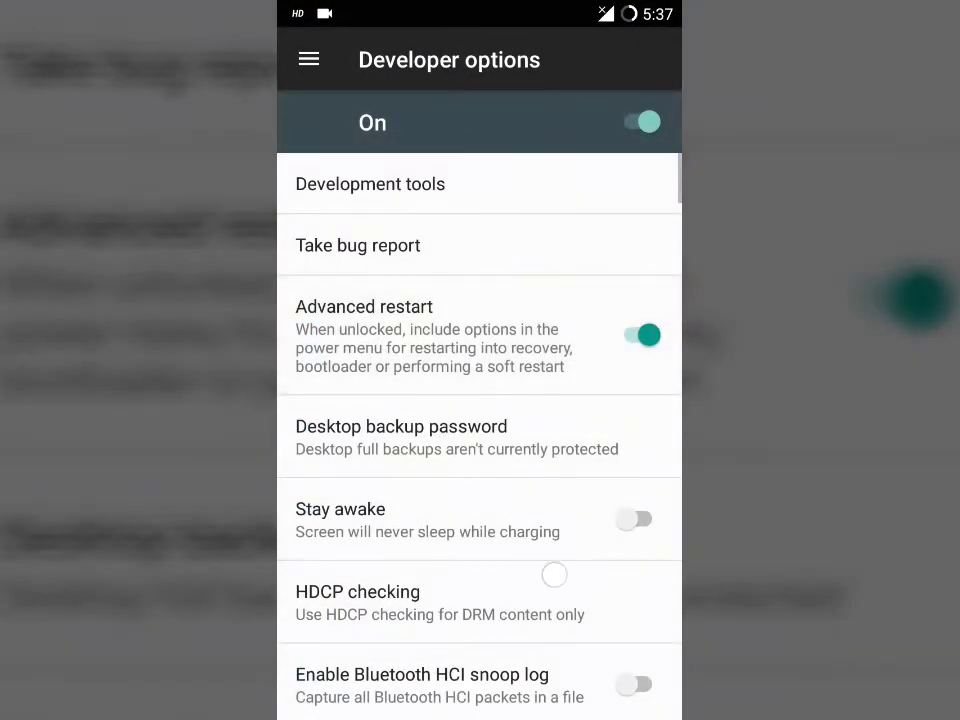
{"action": "scroll", "scroll_direction": "down", "scroll_amount": 3}
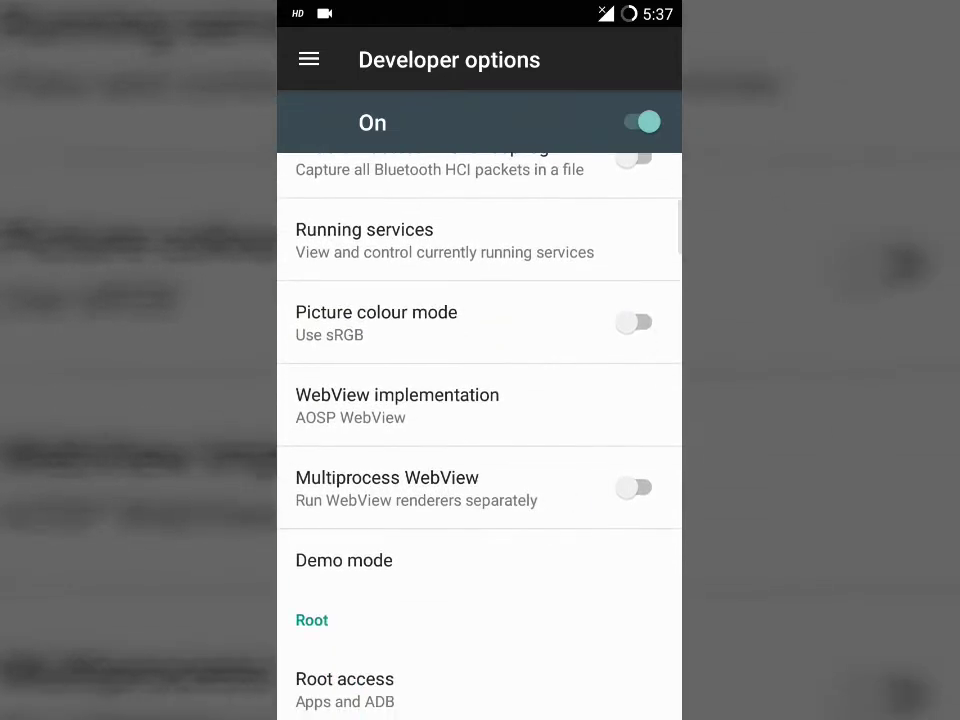
{"action": "left_click", "coordinate": [344, 680]}
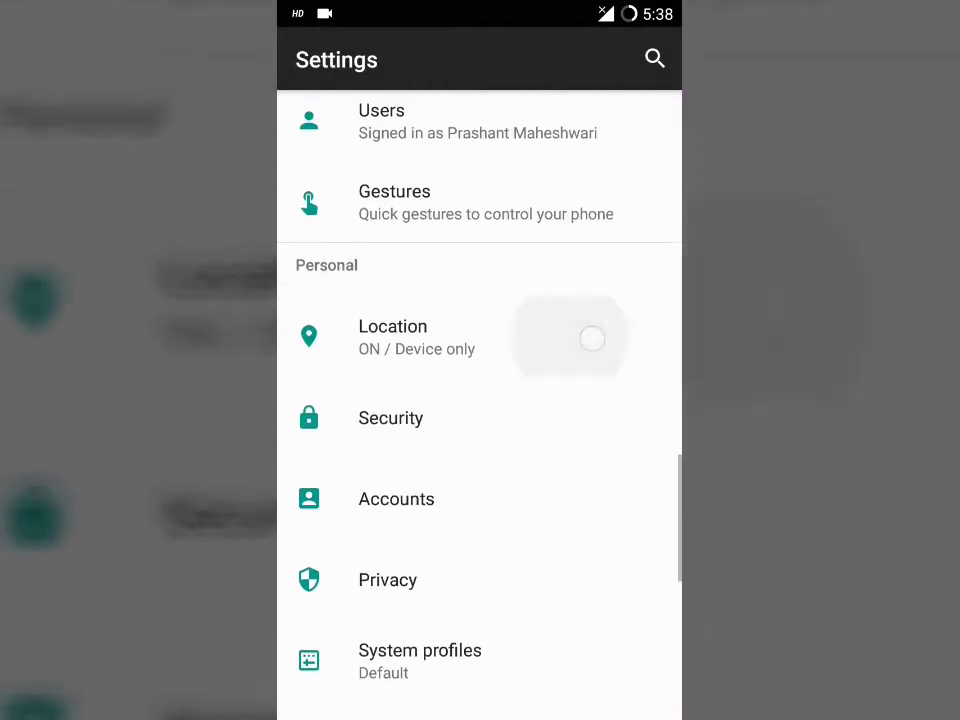
- Switch Location off and view the Gestures page with Jump to Camera
{"action": "left_click", "coordinate": [392, 336]}
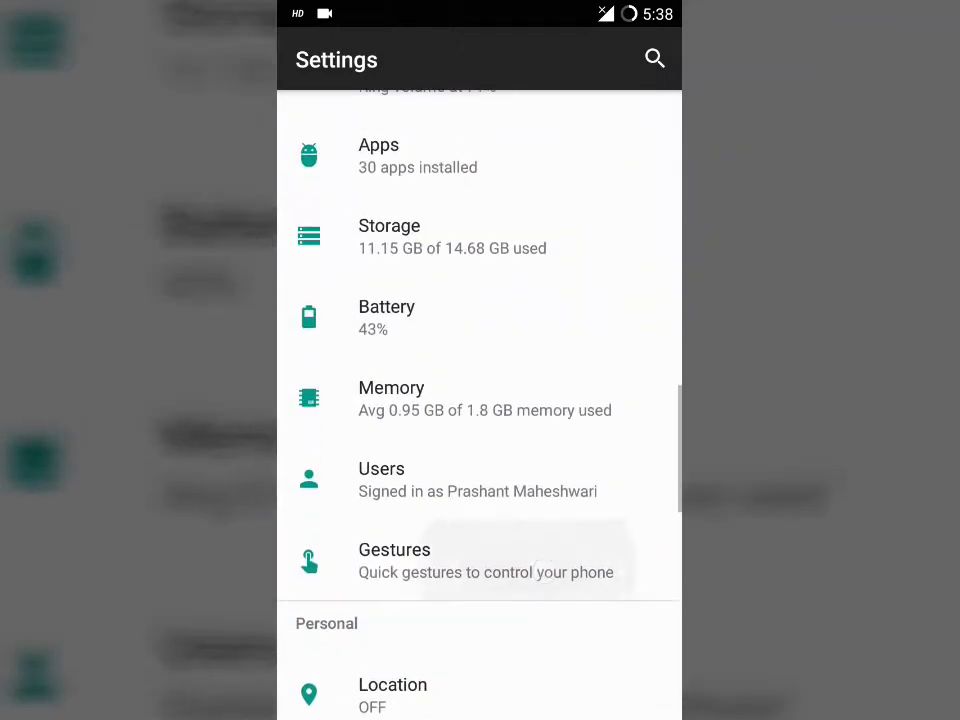
{"action": "left_click", "coordinate": [394, 560]}
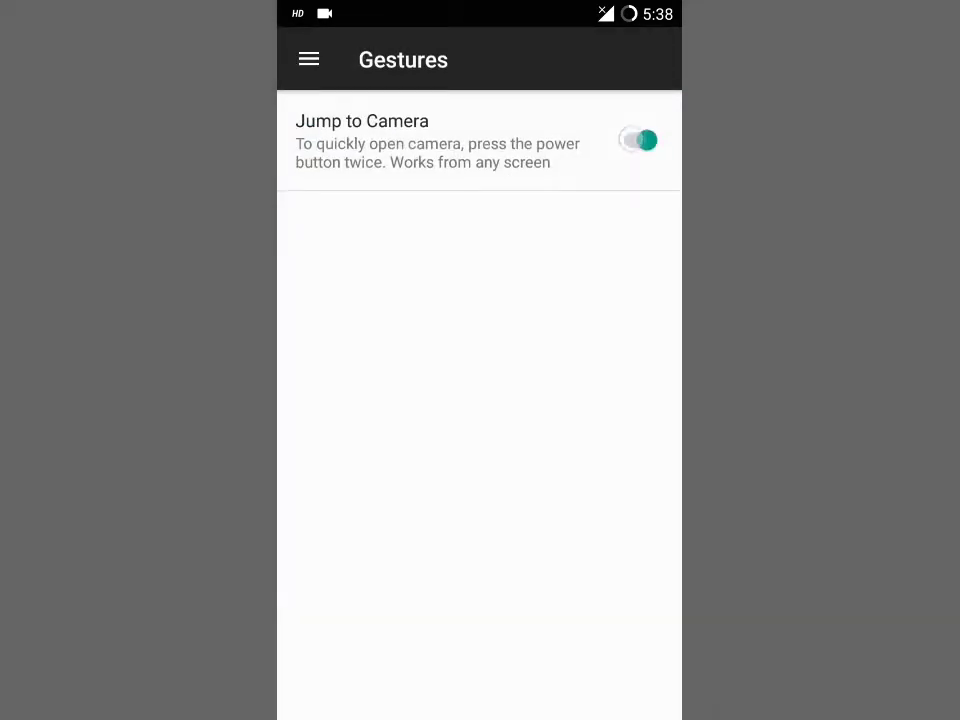
{"action": "left_click", "coordinate": [308, 58]}
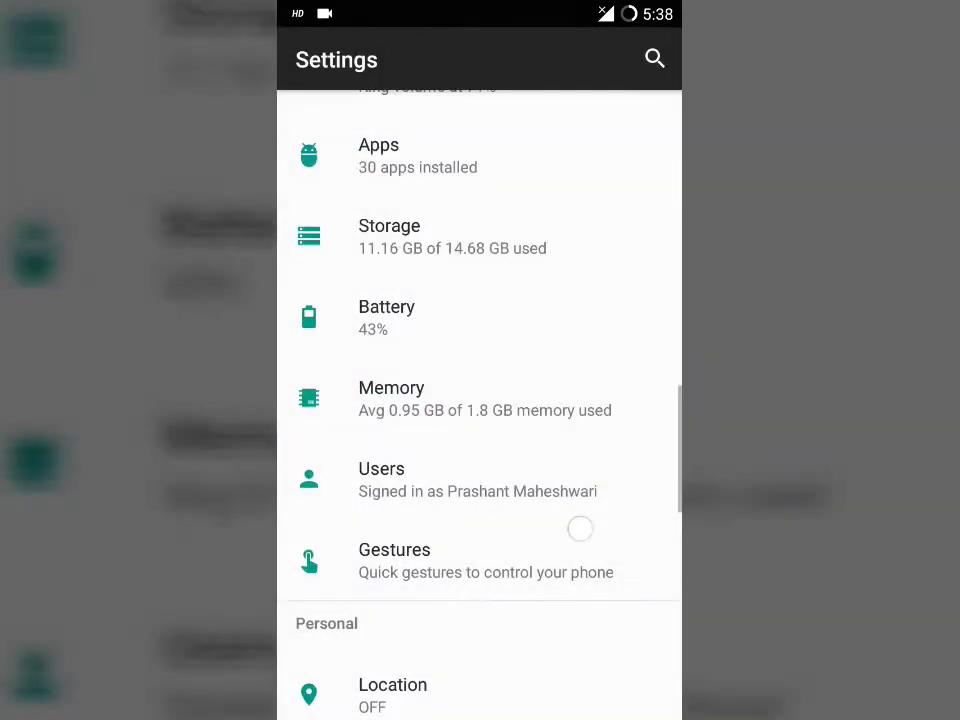
- Open the Apps list of installed apps and scroll through it
{"action": "left_click", "coordinate": [392, 398]}
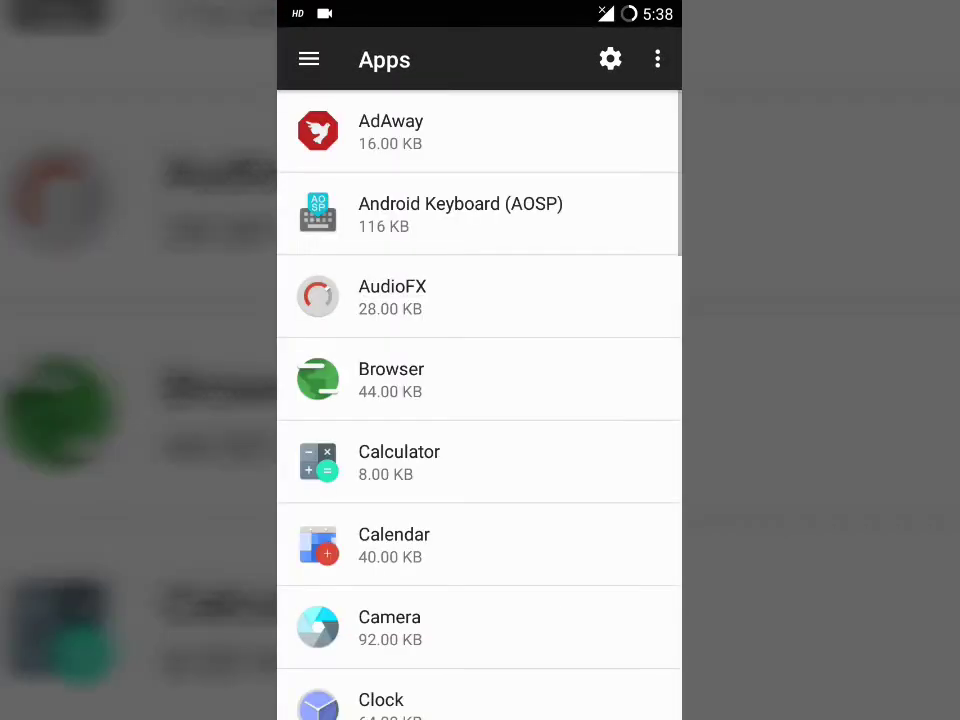
{"action": "scroll", "scroll_direction": "down", "scroll_amount": 3}
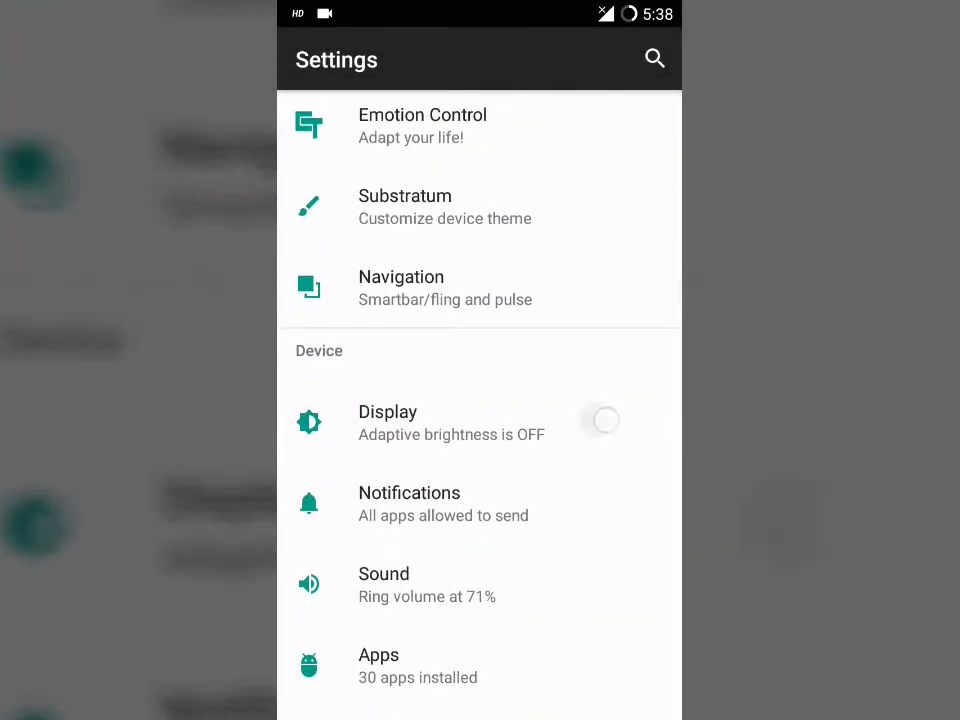
- View the LiveDisplay colour options, return to Display and scroll to Display size
{"action": "left_click", "coordinate": [388, 422]}
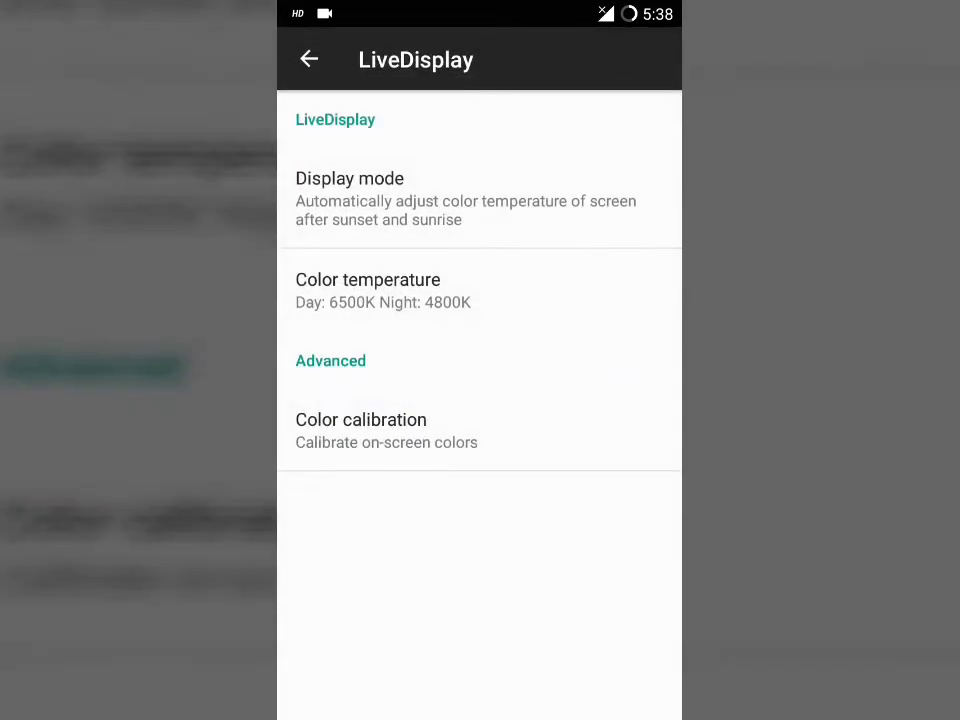
{"action": "left_click", "coordinate": [348, 190]}
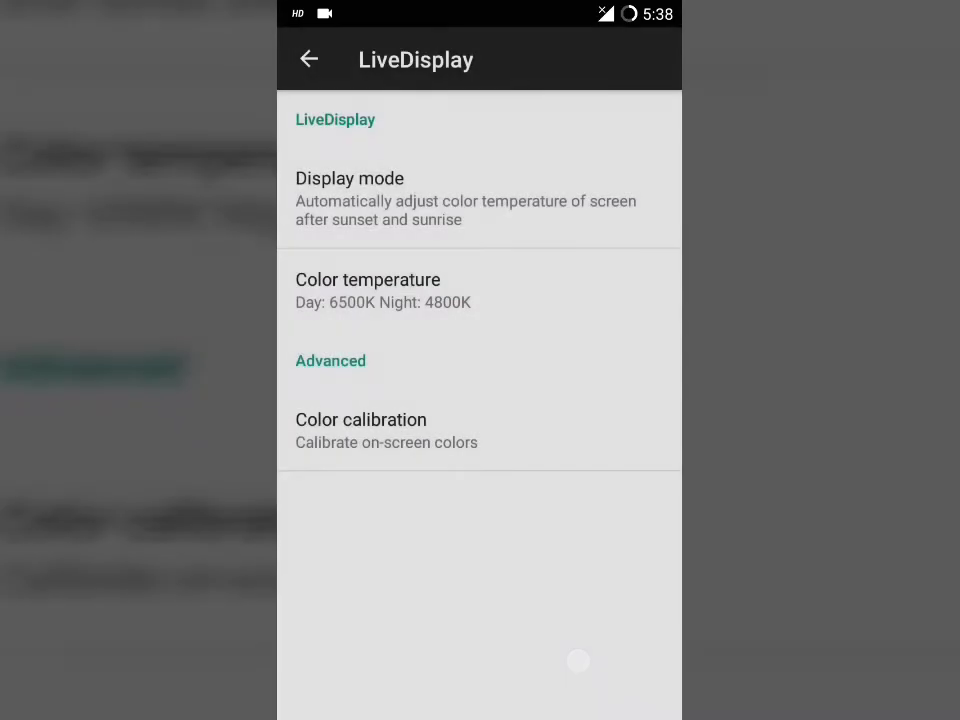
{"action": "left_click", "coordinate": [310, 60]}
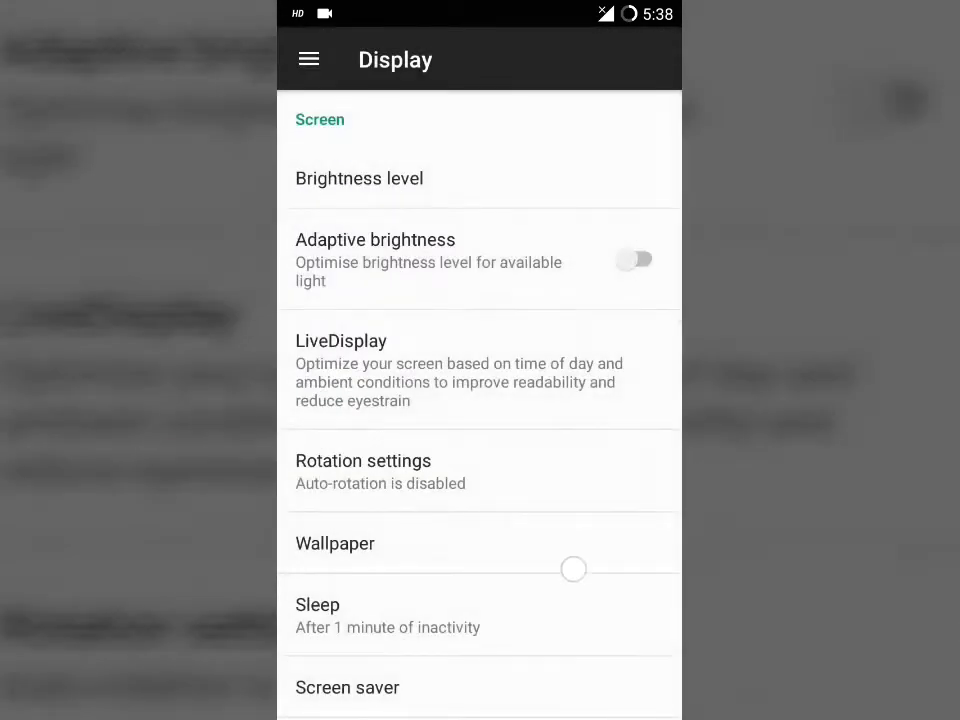
{"action": "scroll", "scroll_direction": "down", "scroll_amount": 3}
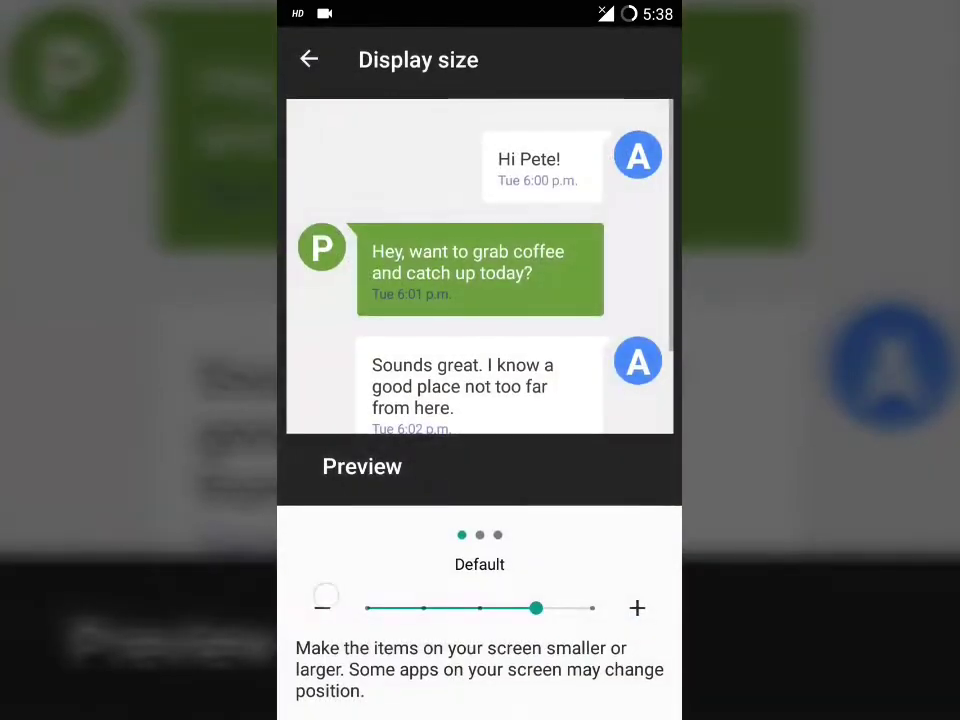
- Slide the display size from Default down to Smaller and go back to Display
{"action": "left_click_drag", "start_coordinate": [536, 608], "coordinate": [480, 638]}
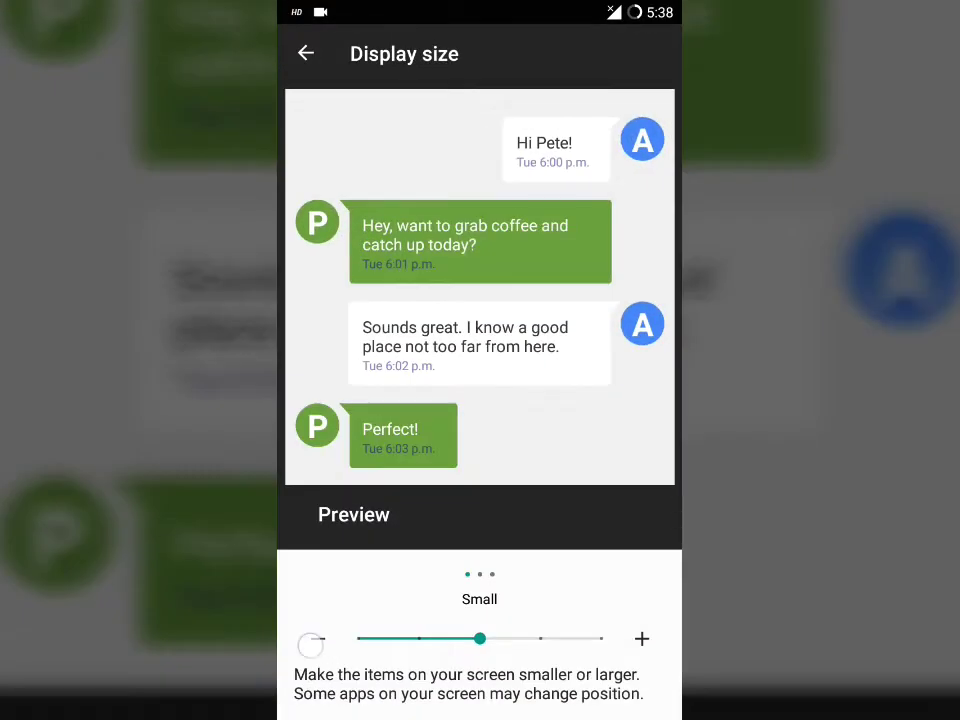
{"action": "left_click_drag", "start_coordinate": [480, 638], "coordinate": [416, 646]}
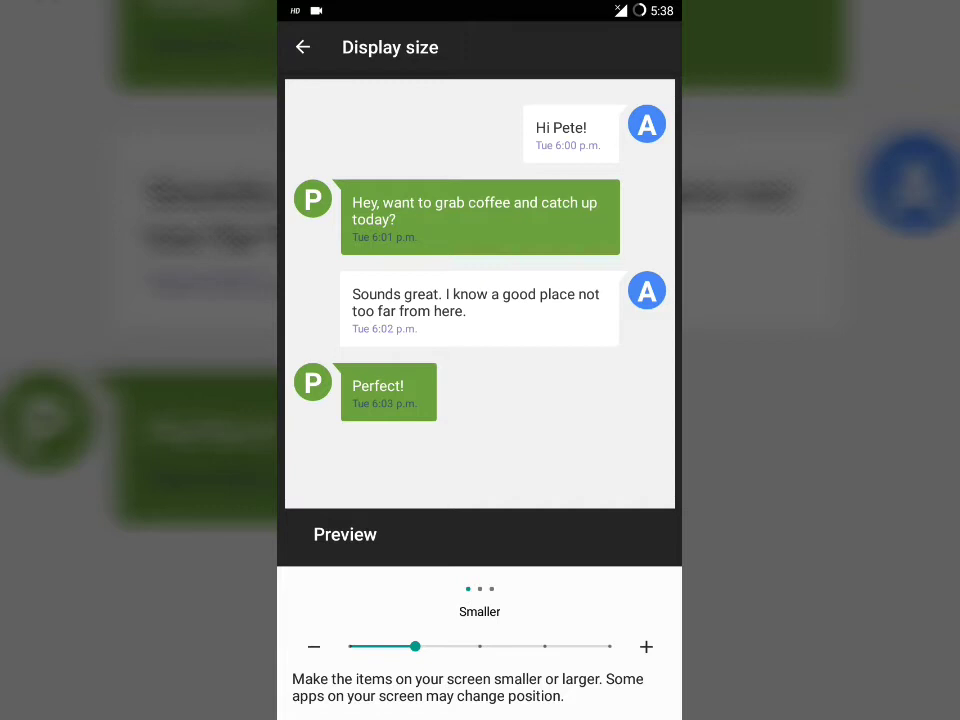
{"action": "left_click", "coordinate": [306, 48]}
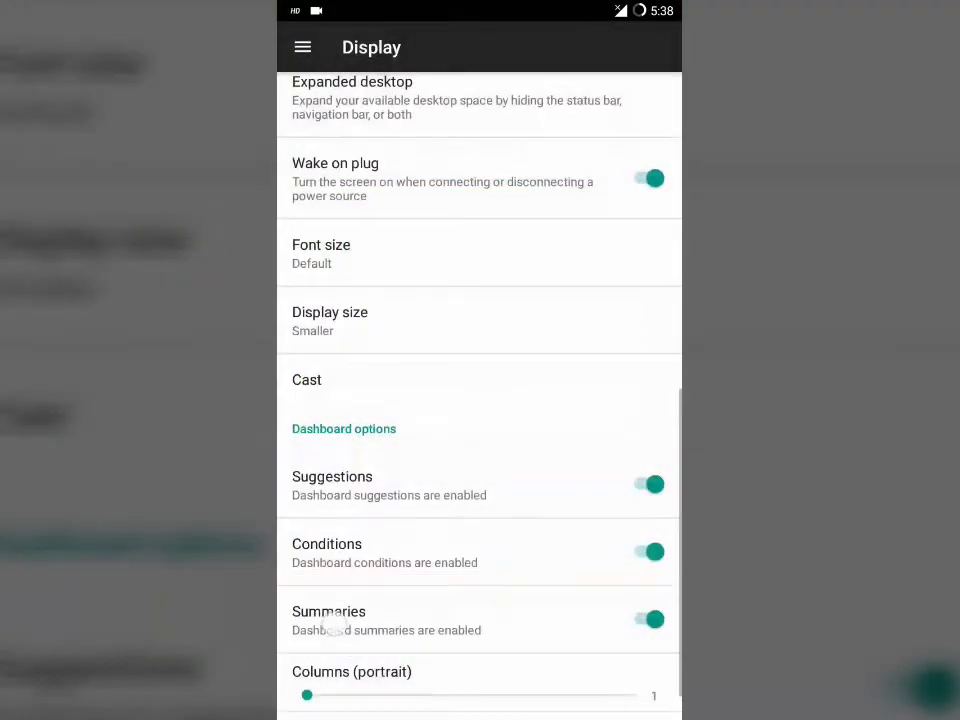
{"action": "scroll", "scroll_direction": "up", "scroll_amount": 3}
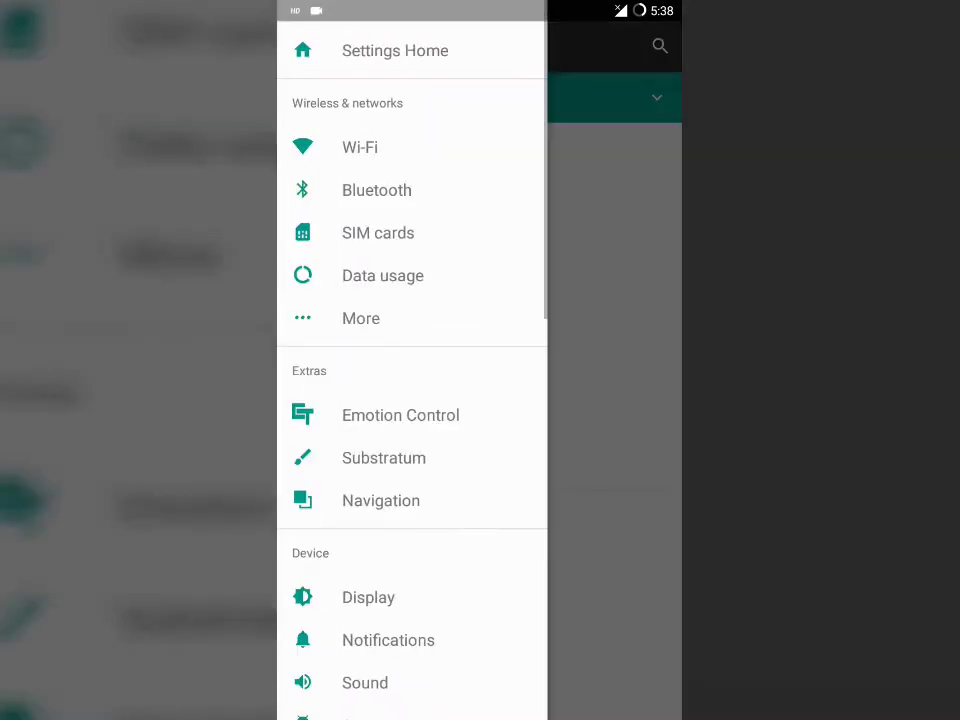
- Enter Emotion Control and view the cLock widget settings
{"action": "left_click", "coordinate": [400, 414]}
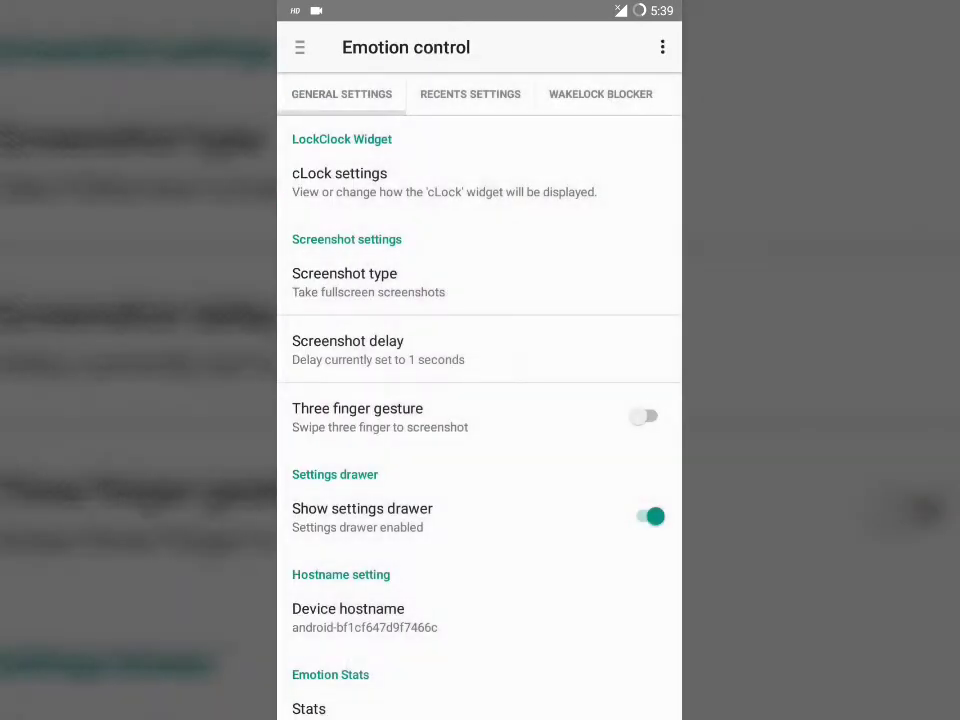
{"action": "left_click", "coordinate": [340, 182]}
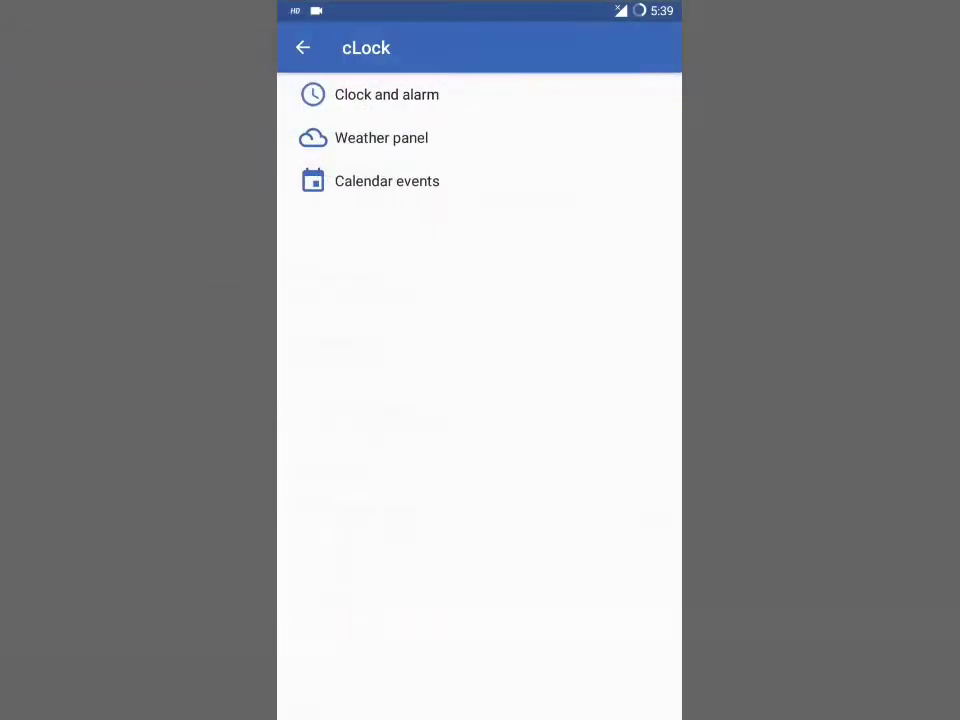
{"action": "left_click", "coordinate": [304, 48]}
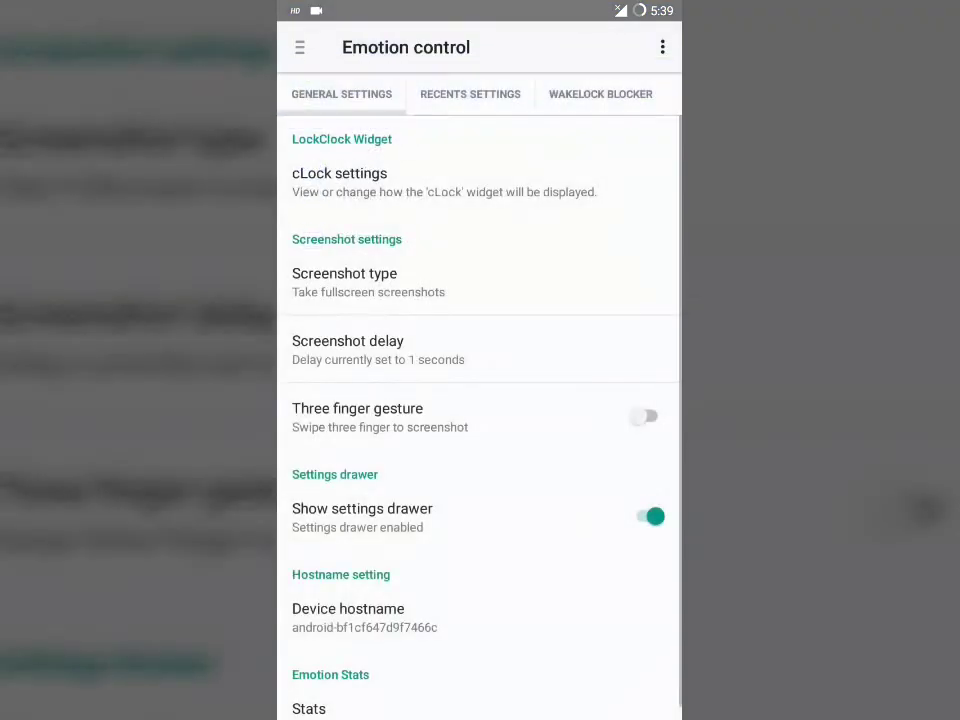
- Switch to the Wakelock Blocker page and bring up the Emotion Control section menu
{"action": "scroll", "scroll_direction": "down", "scroll_amount": 3}
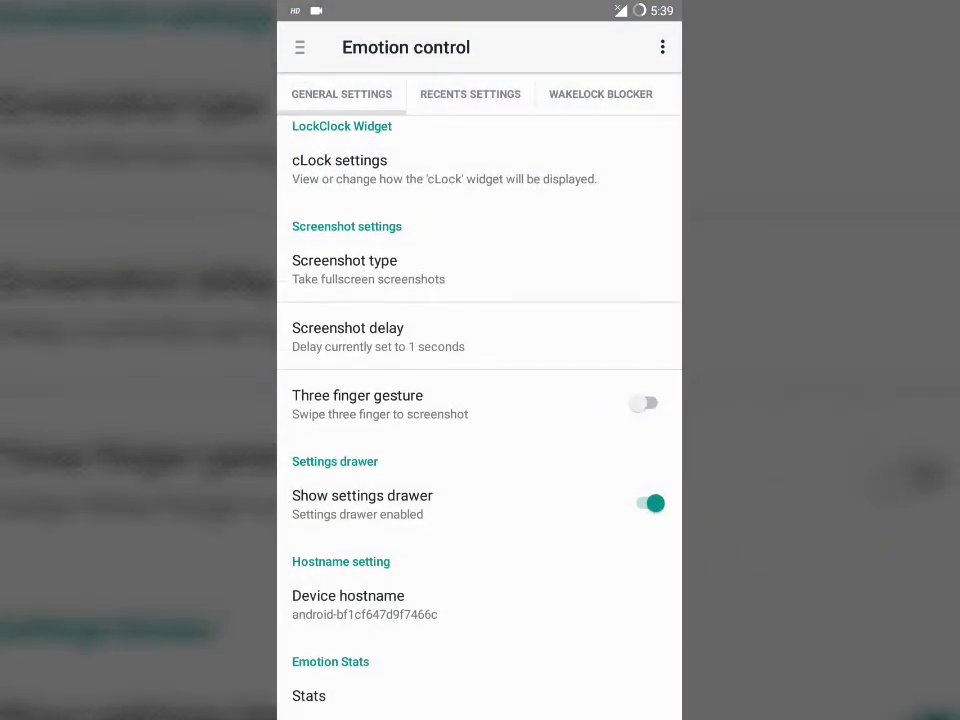
{"action": "left_click", "coordinate": [600, 94]}
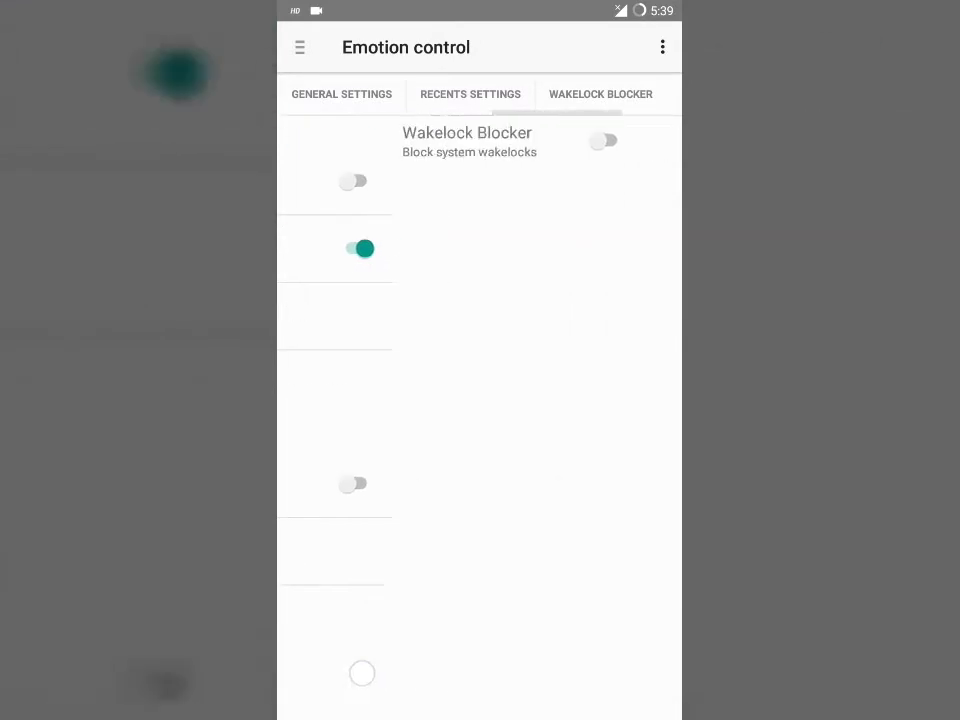
{"action": "left_click", "coordinate": [604, 140]}
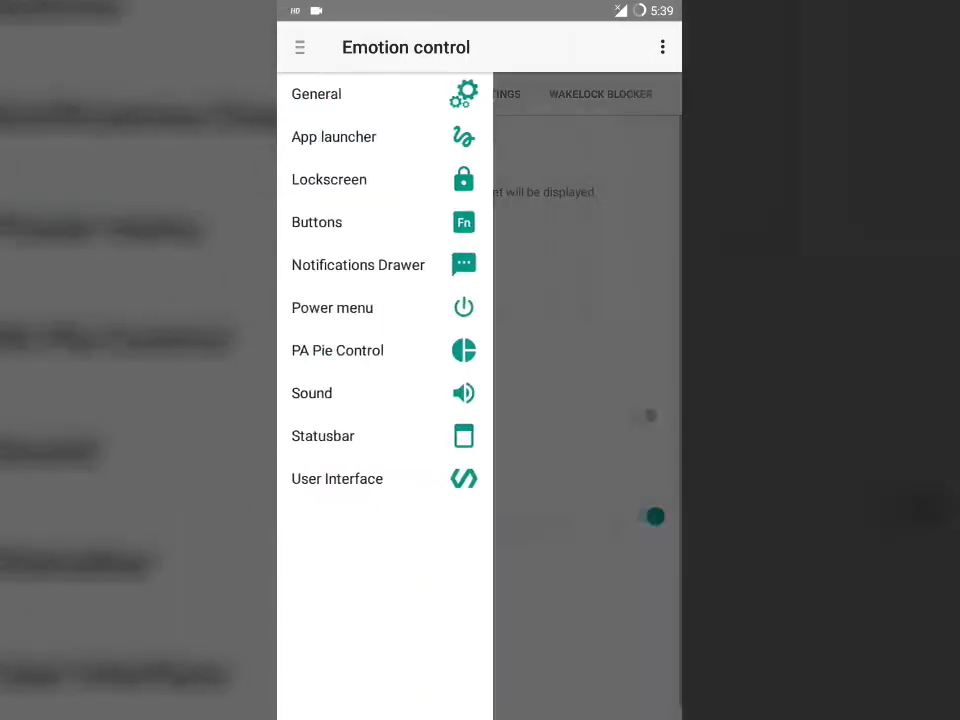
- Open the App launcher page with Gesture Anywhere, then the section menu again
{"action": "left_click", "coordinate": [334, 136]}
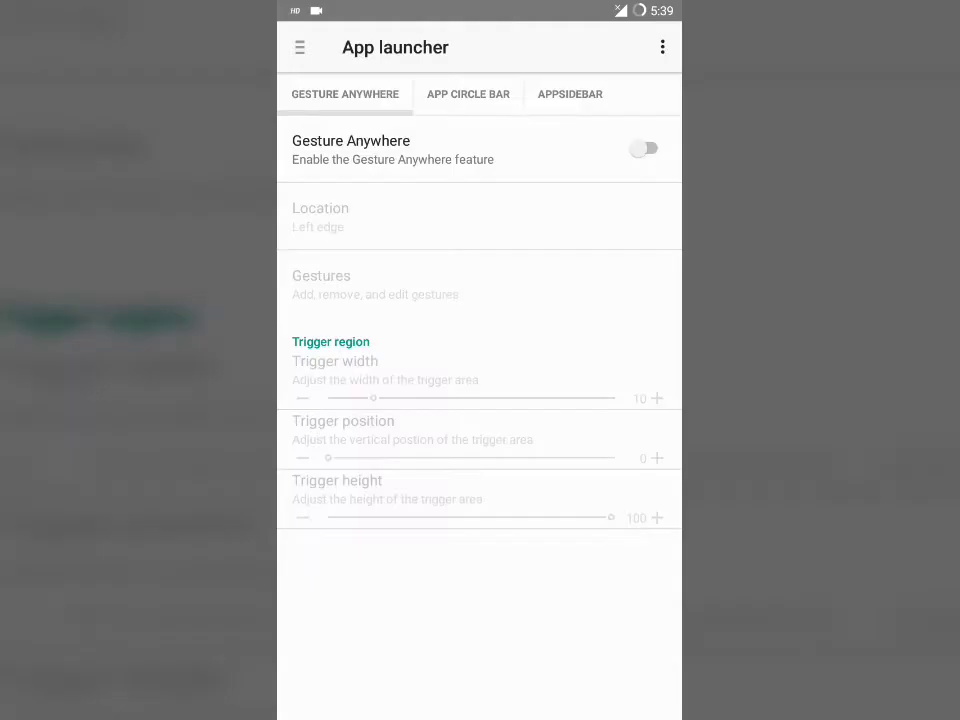
{"action": "left_click", "coordinate": [568, 94]}
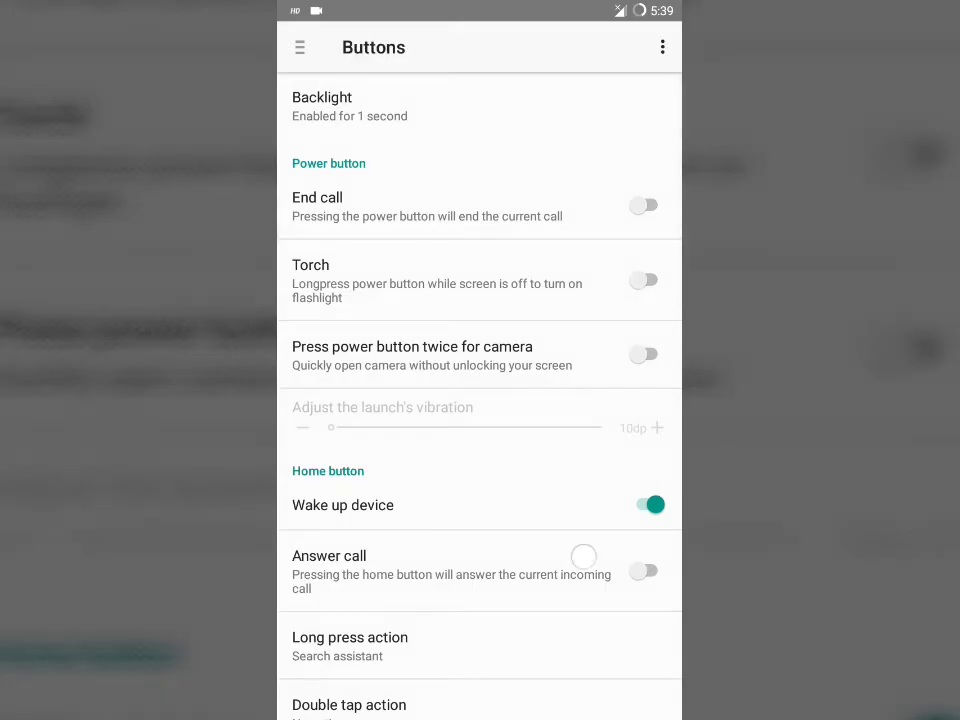
- In Buttons, set the Menu button's long-press action to Recent apps switcher
{"action": "scroll", "scroll_direction": "down", "scroll_amount": 3}
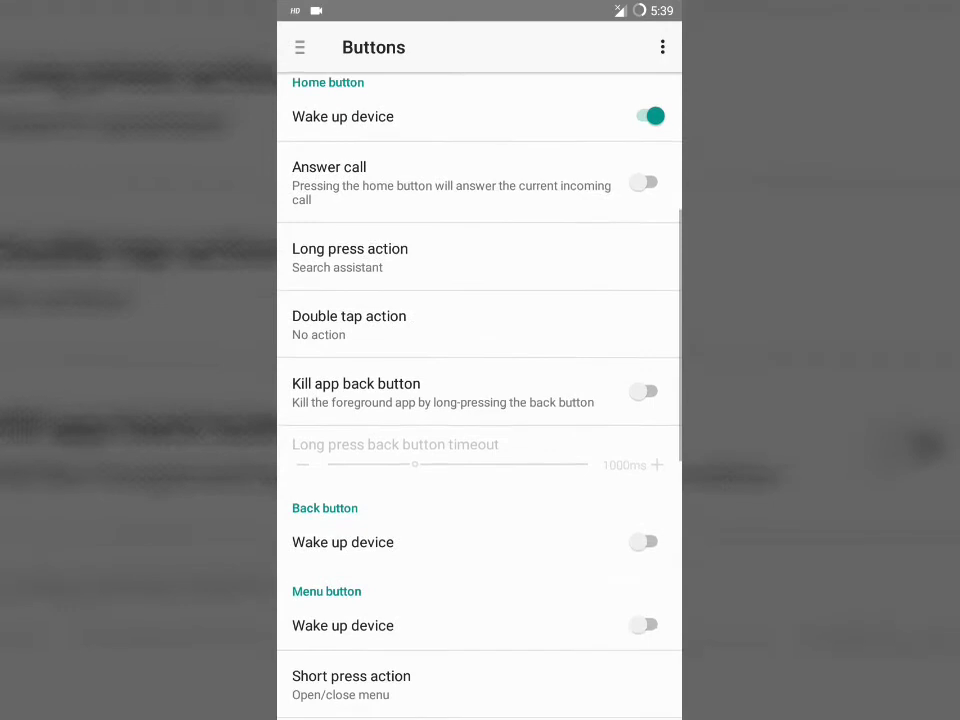
{"action": "scroll", "scroll_direction": "down", "scroll_amount": 3}
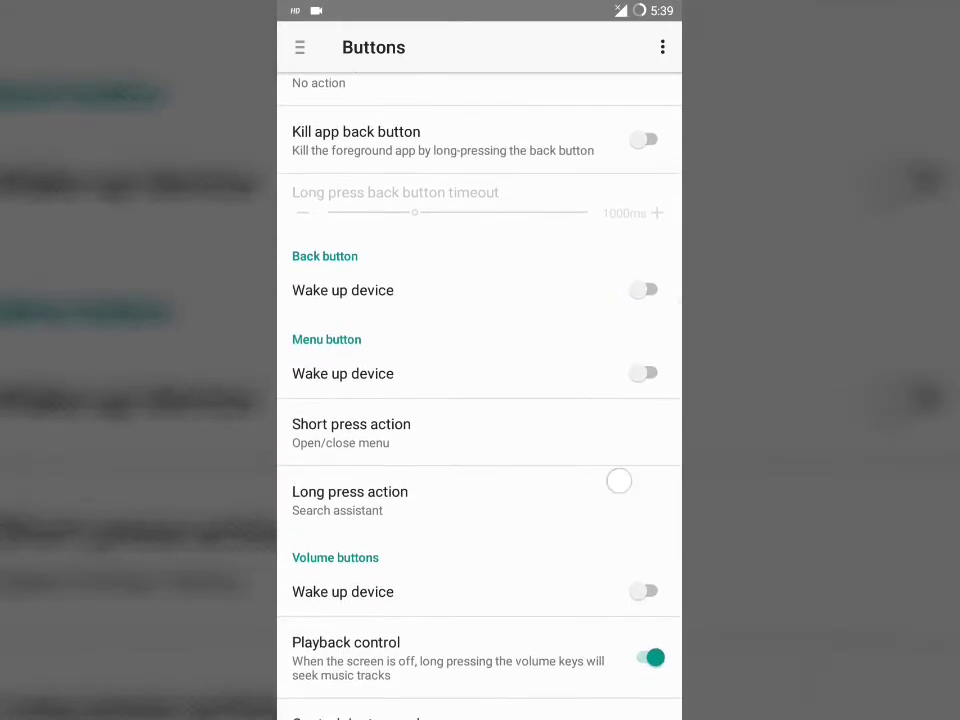
{"action": "left_click", "coordinate": [350, 500]}
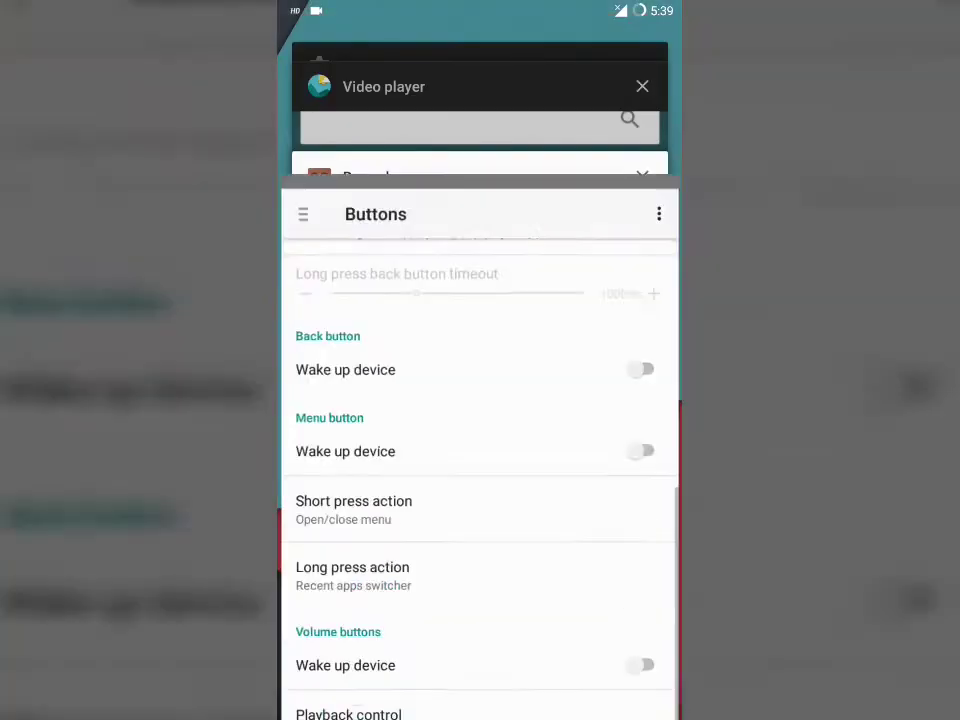
{"action": "scroll", "scroll_direction": "down", "scroll_amount": 3}
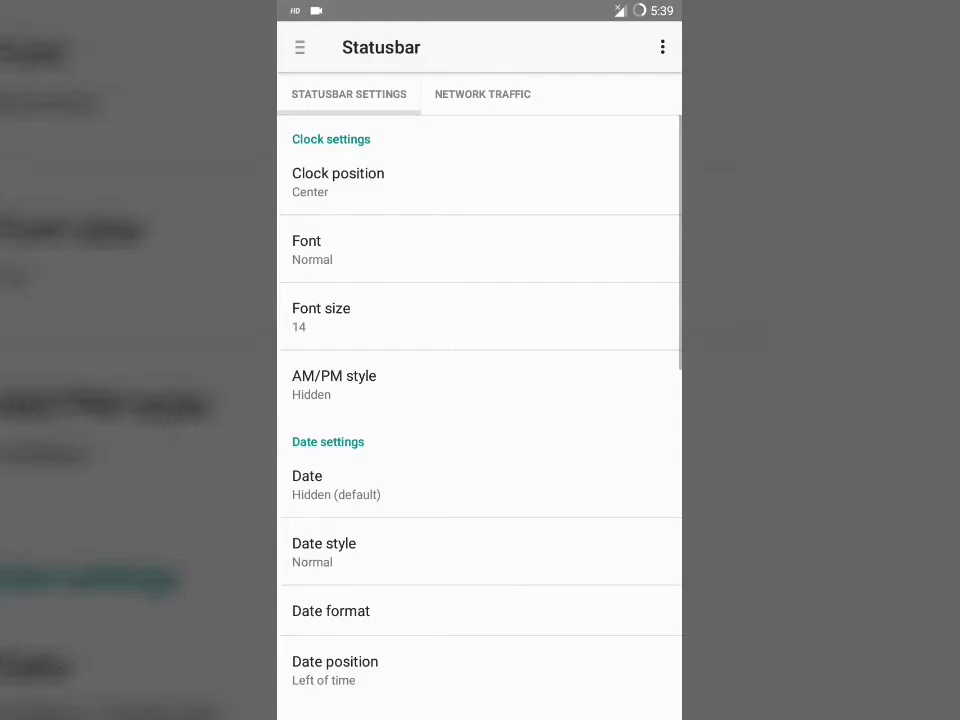
- Keep the status bar clock centred and set the date style to Normal
{"action": "left_click", "coordinate": [338, 180]}
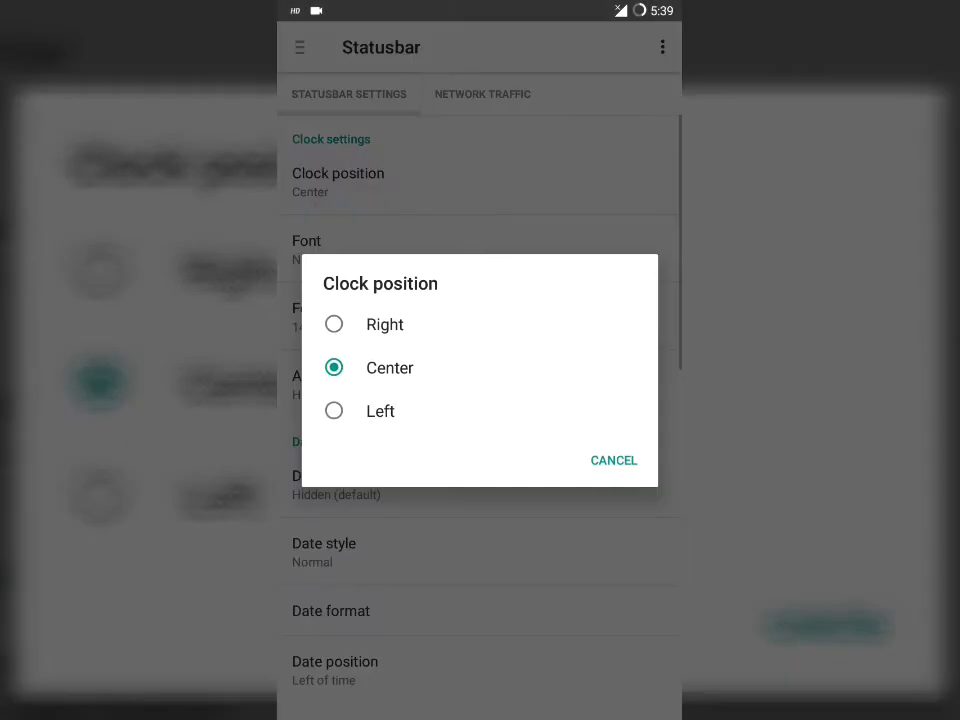
{"action": "left_click", "coordinate": [612, 460]}
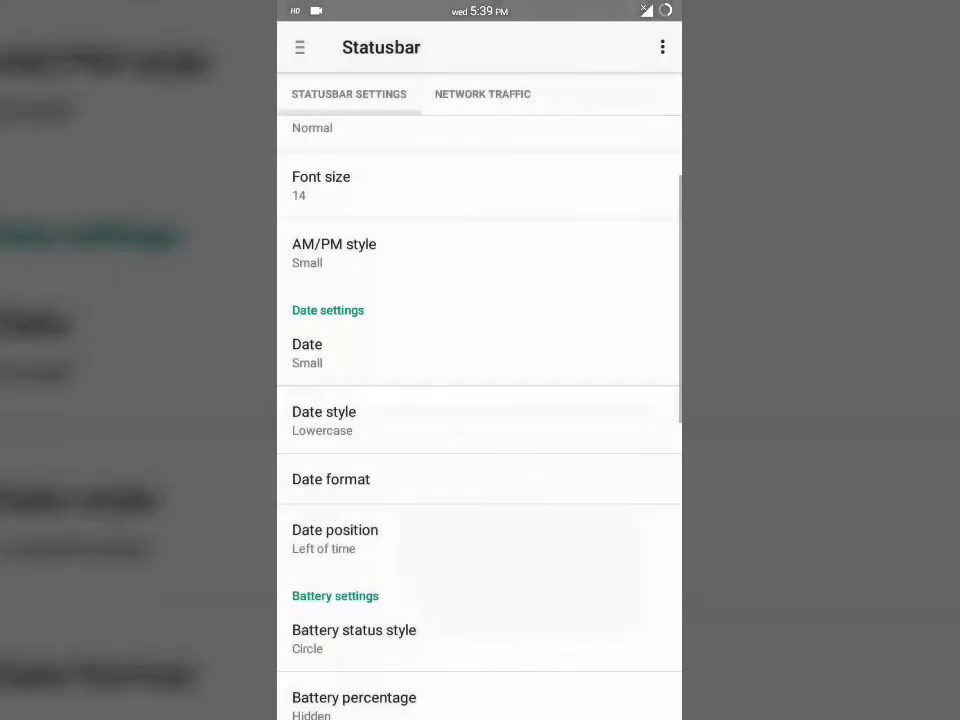
{"action": "left_click", "coordinate": [324, 420]}
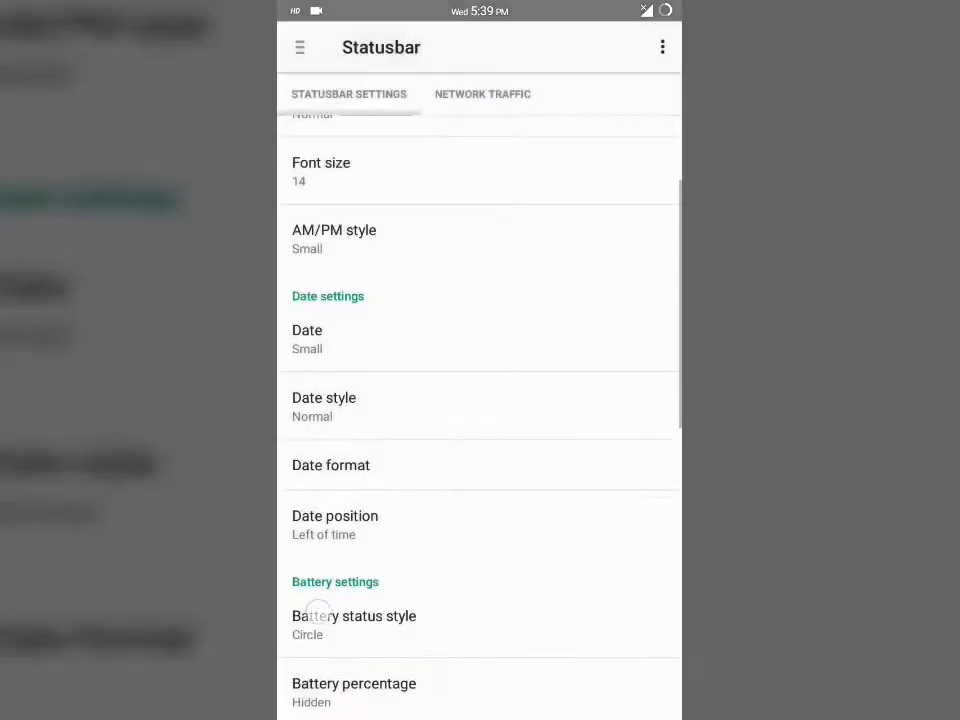
- Set the battery status style to Icon portrait with percentage next to it
{"action": "left_click", "coordinate": [352, 616]}
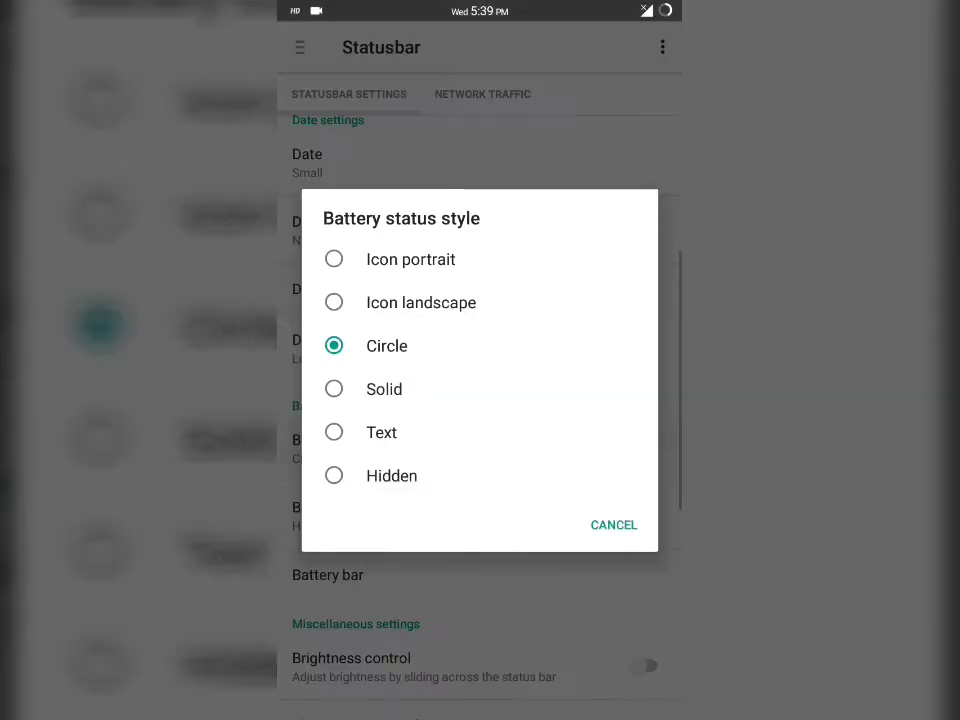
{"action": "left_click", "coordinate": [332, 258]}
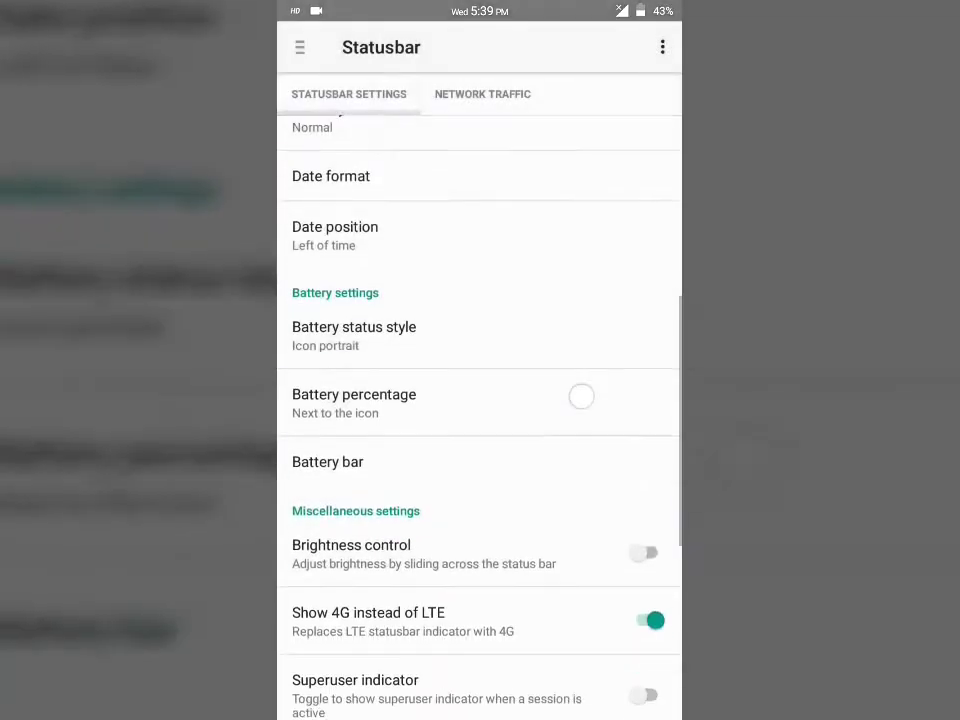
{"action": "scroll", "scroll_direction": "down", "scroll_amount": 3}
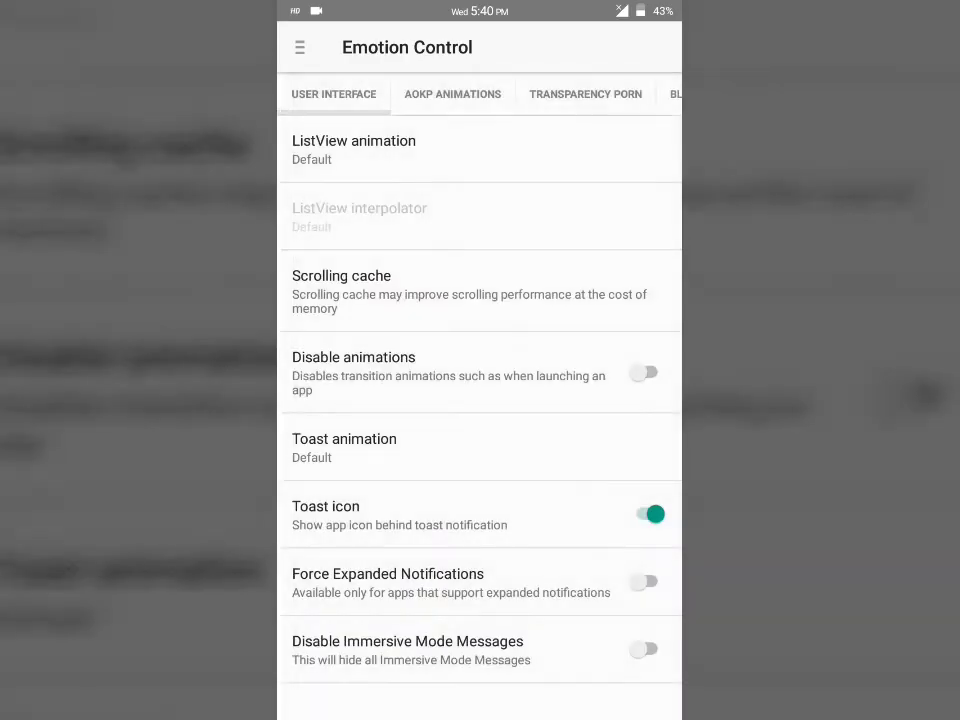
- Visit the Wi-Fi page, return to the main Settings list and scroll to Substratum
{"action": "left_click", "coordinate": [452, 94]}
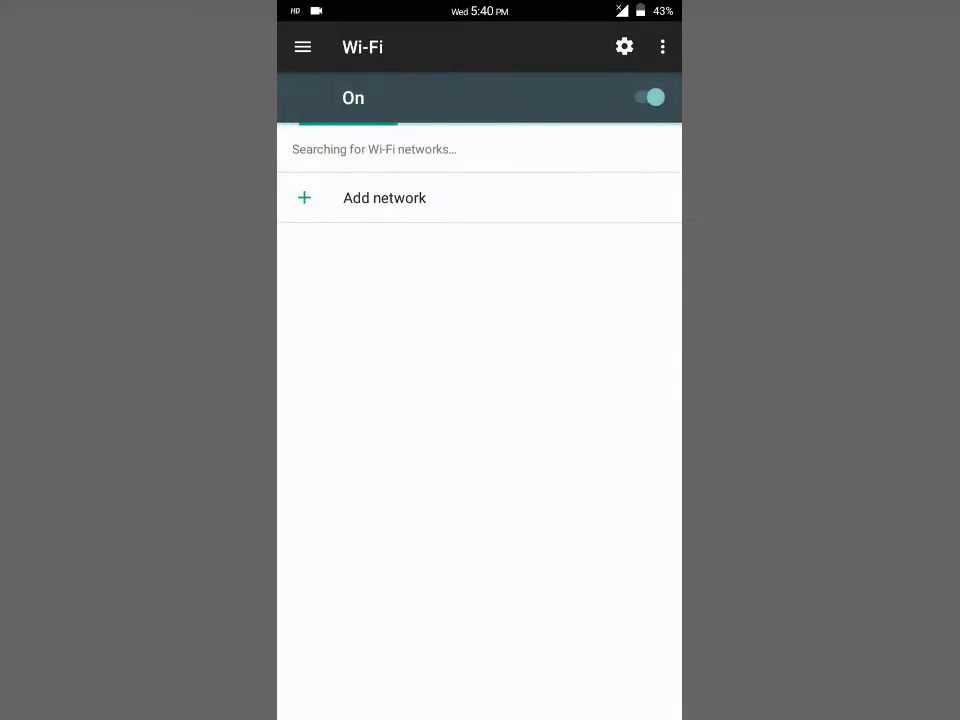
{"action": "left_click", "coordinate": [648, 96]}
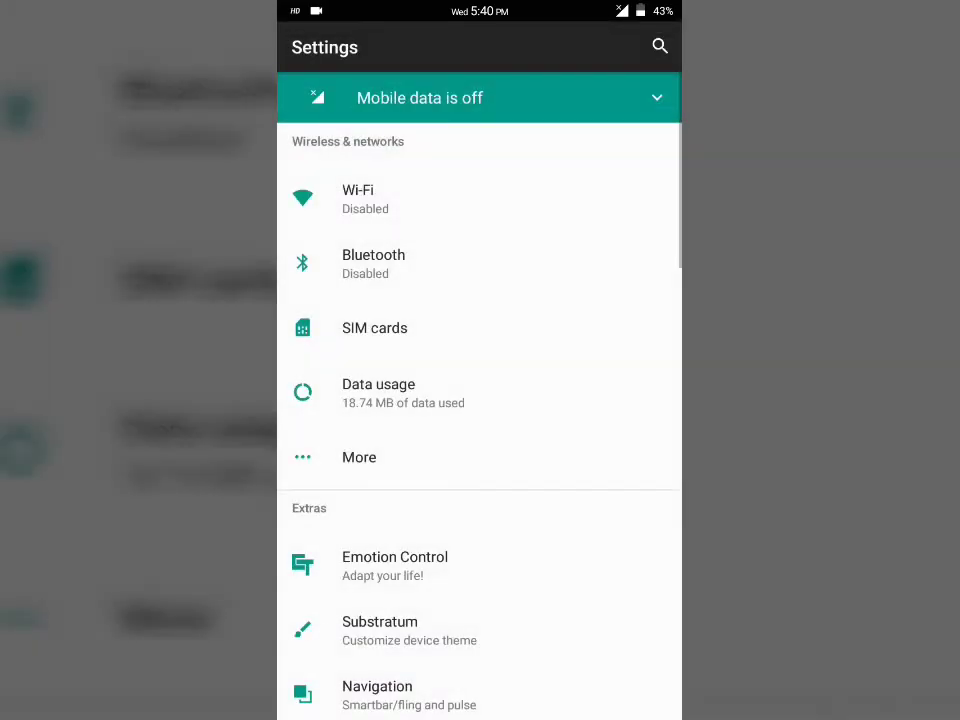
{"action": "scroll", "scroll_direction": "down", "scroll_amount": 3}
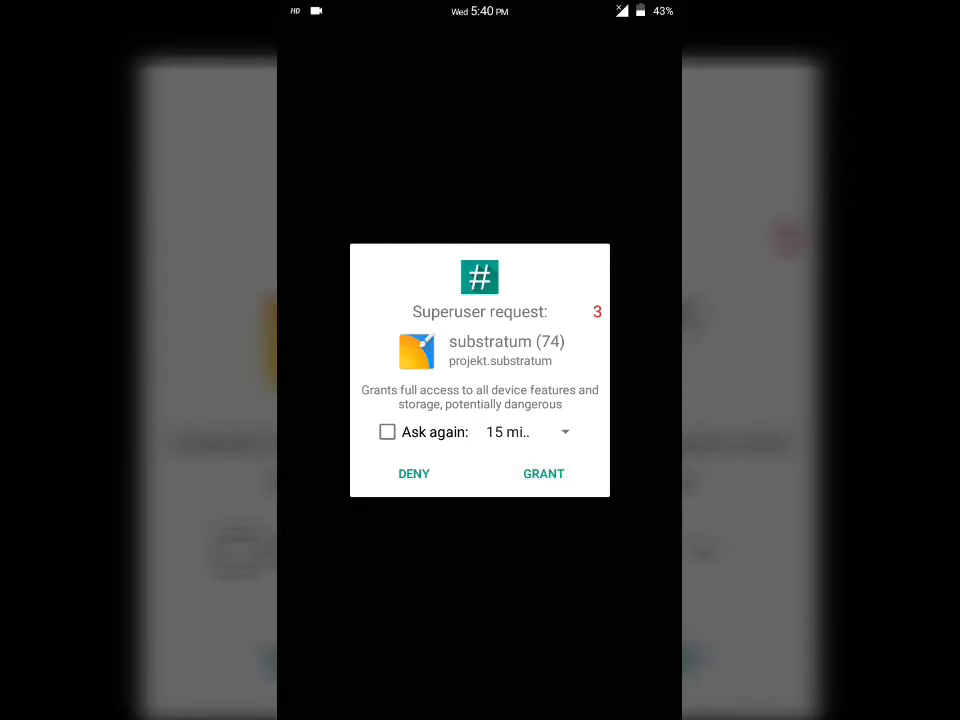
- Grant Substratum root access and permission to access photos, media and files
{"action": "left_click", "coordinate": [544, 472]}
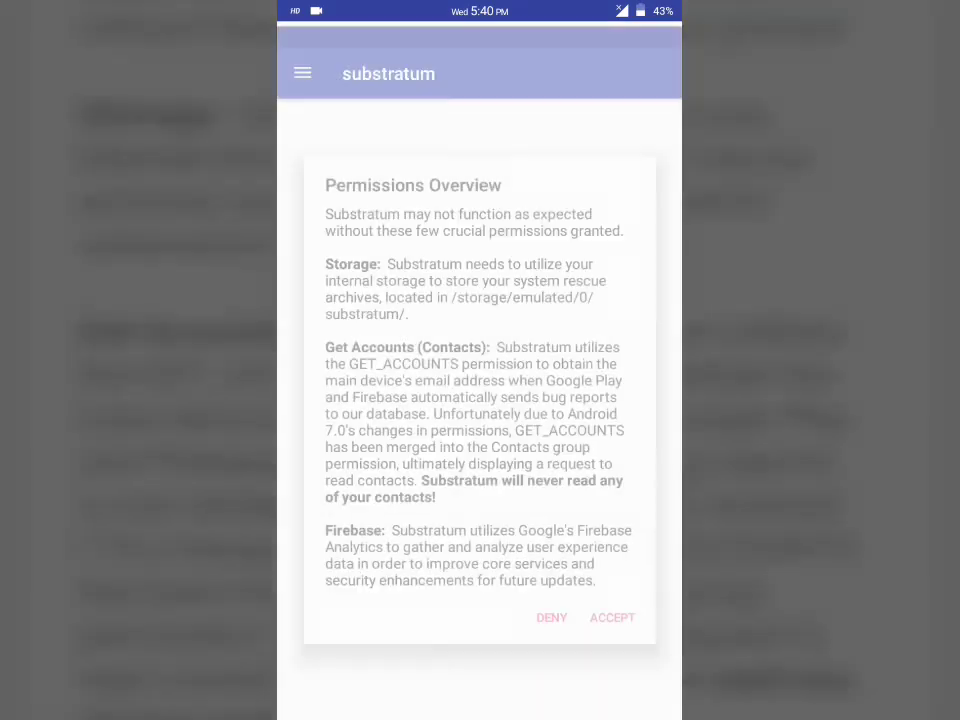
{"action": "left_click", "coordinate": [612, 618]}
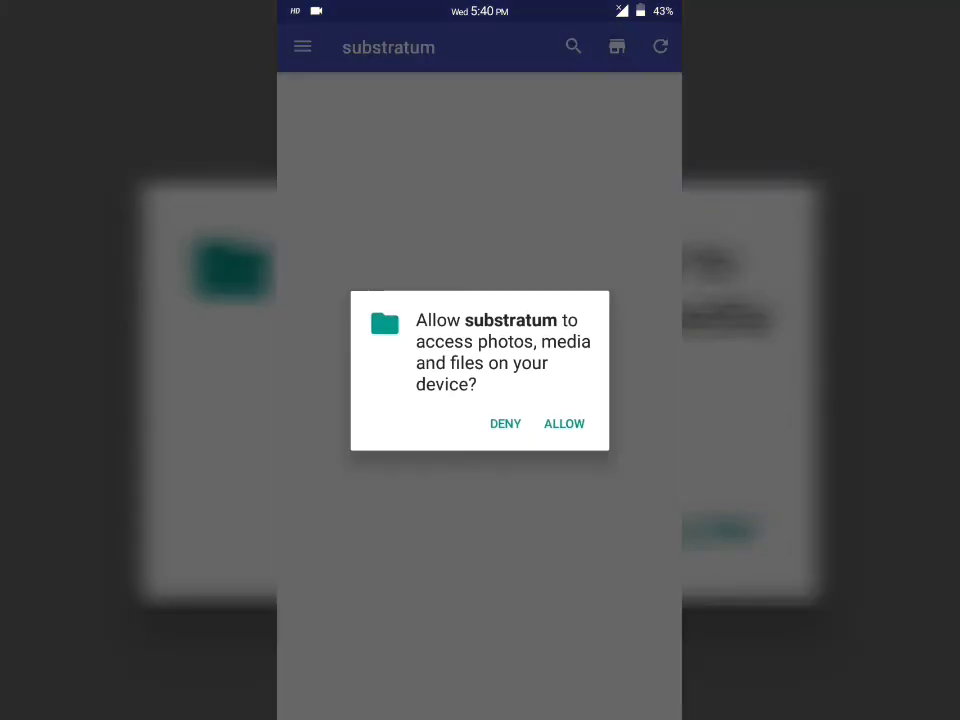
{"action": "left_click", "coordinate": [564, 424]}
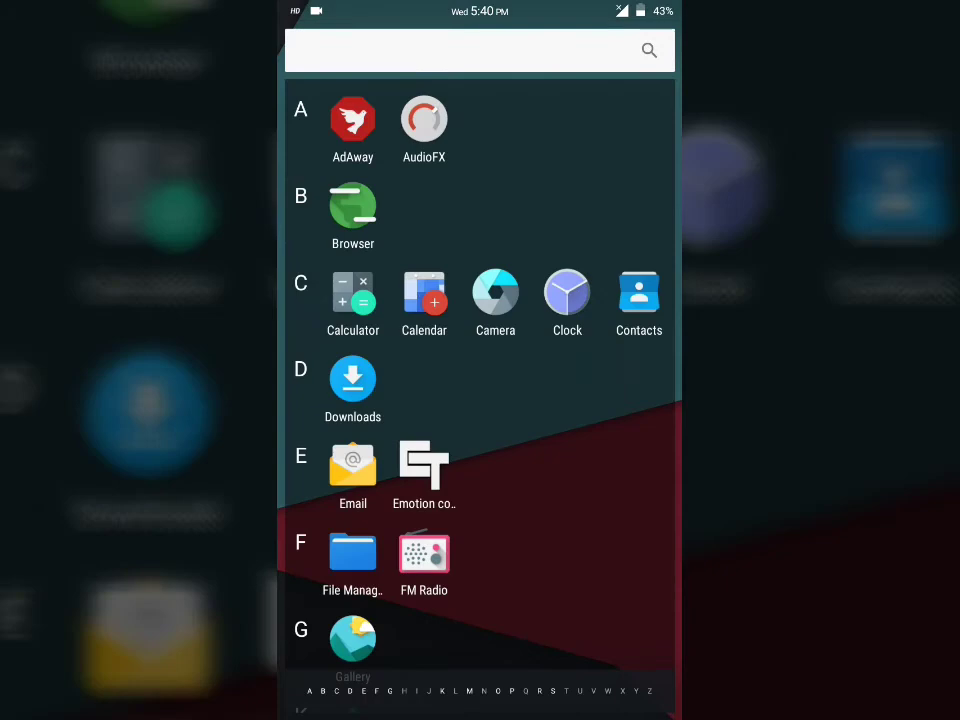
{"action": "scroll", "scroll_direction": "down", "scroll_amount": 3}
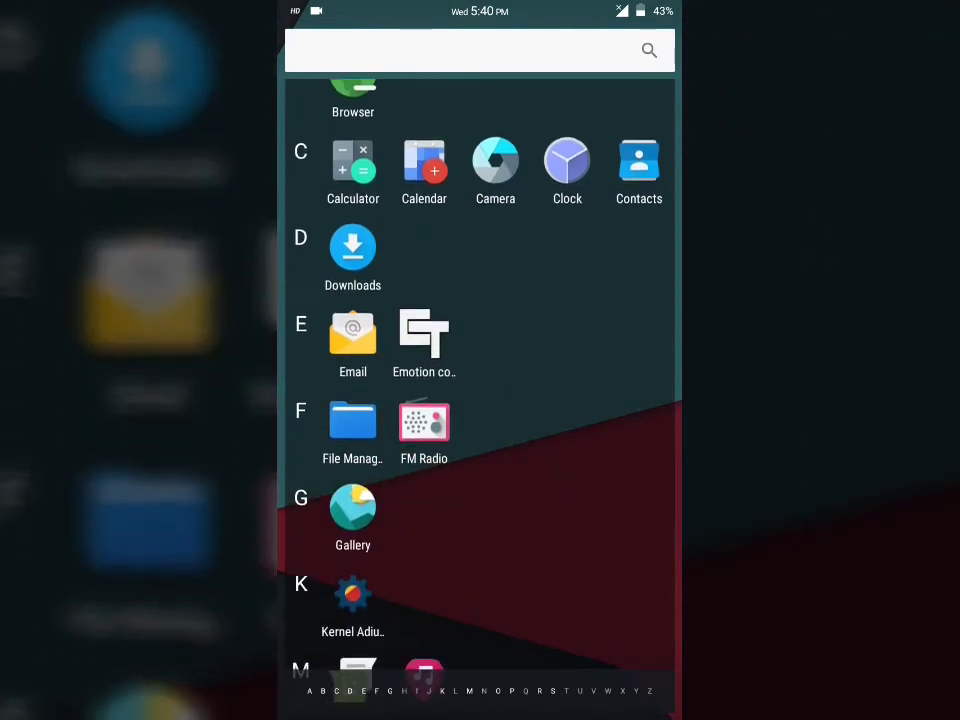
{"action": "scroll", "scroll_direction": "down", "scroll_amount": 3}
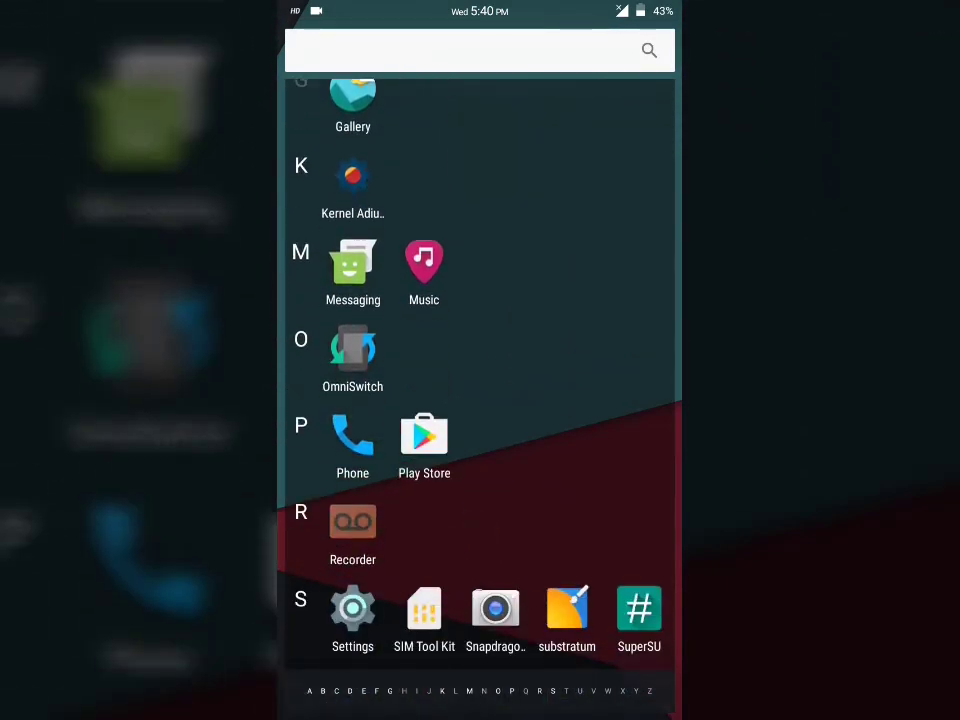
{"action": "scroll", "scroll_direction": "down", "scroll_amount": 3}
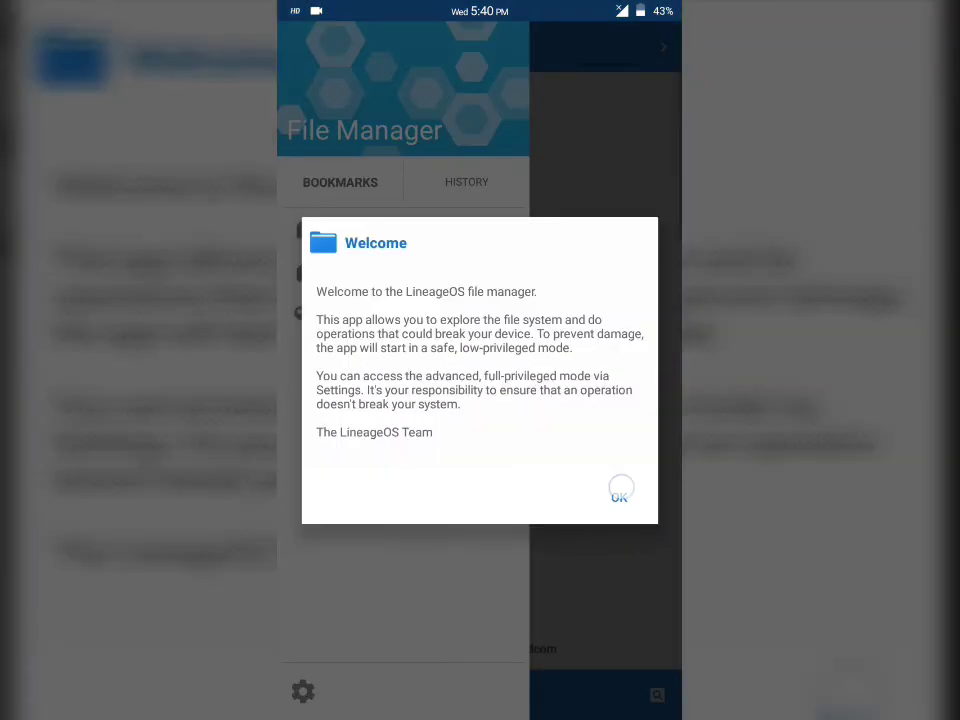
{"action": "left_click", "coordinate": [620, 488]}
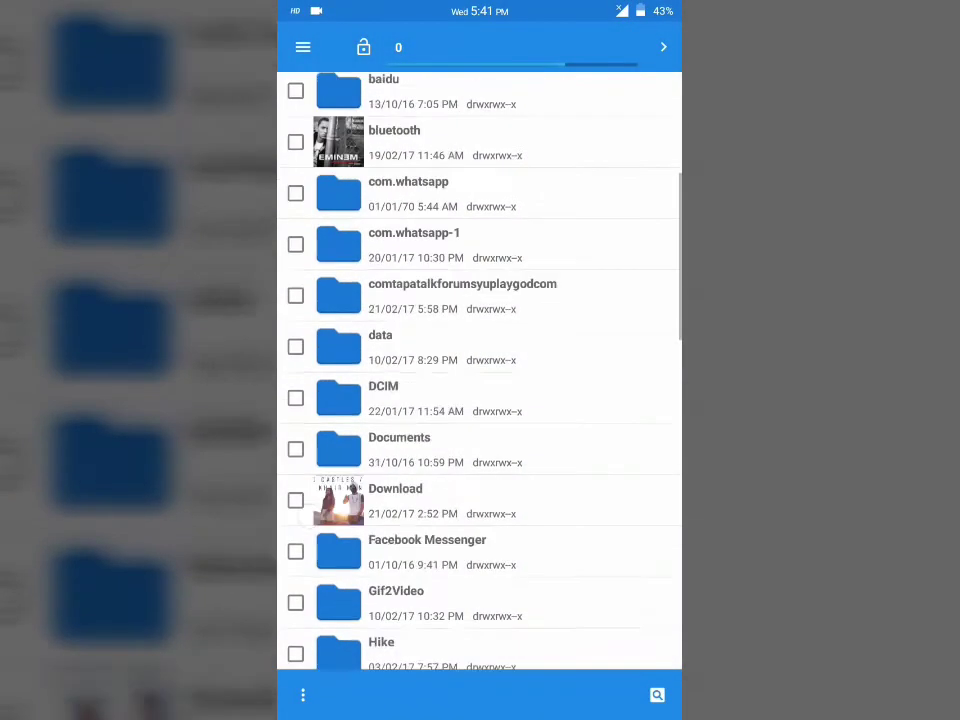
{"action": "scroll", "scroll_direction": "down", "scroll_amount": 3}
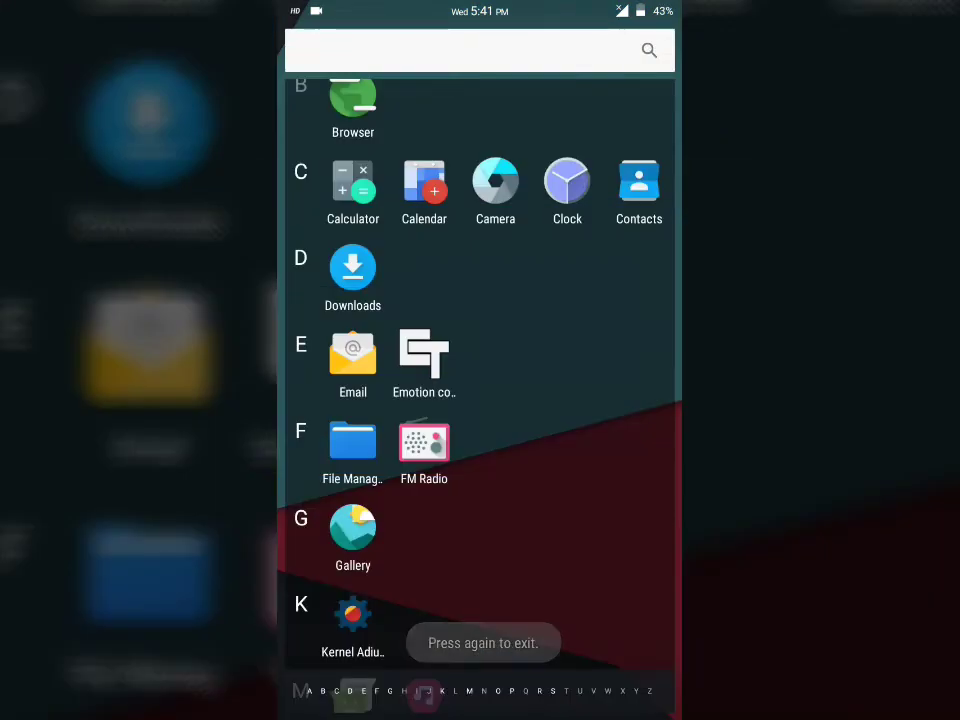
- Long-press the home screen and choose Wallpapers to get the 'Complete action using' chooser
{"action": "left_click", "coordinate": [424, 352]}
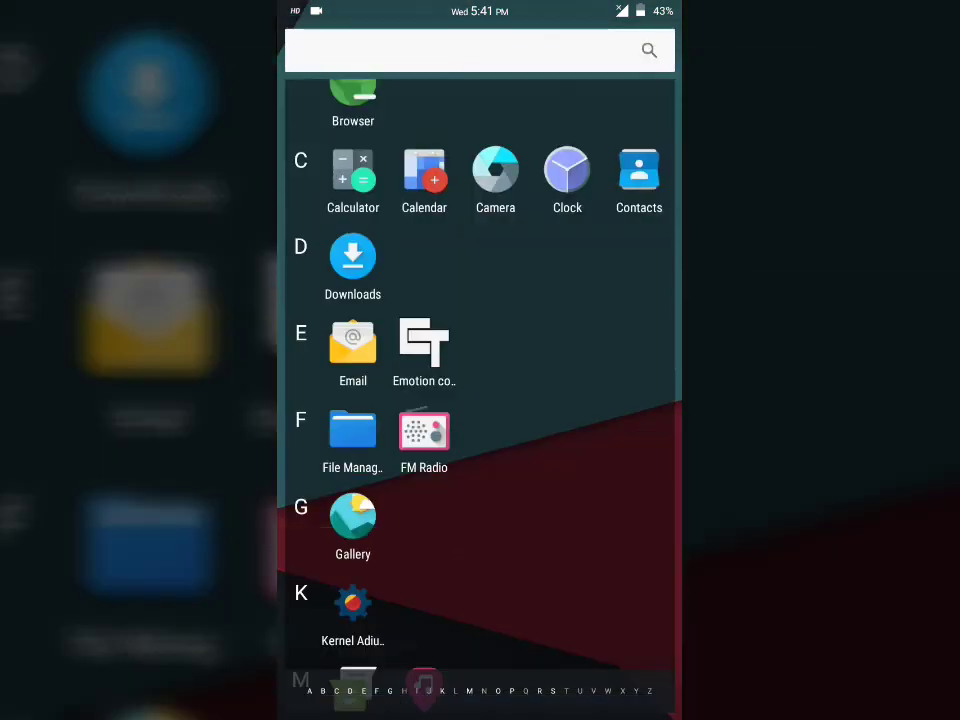
{"action": "scroll", "scroll_direction": "down", "scroll_amount": 3}
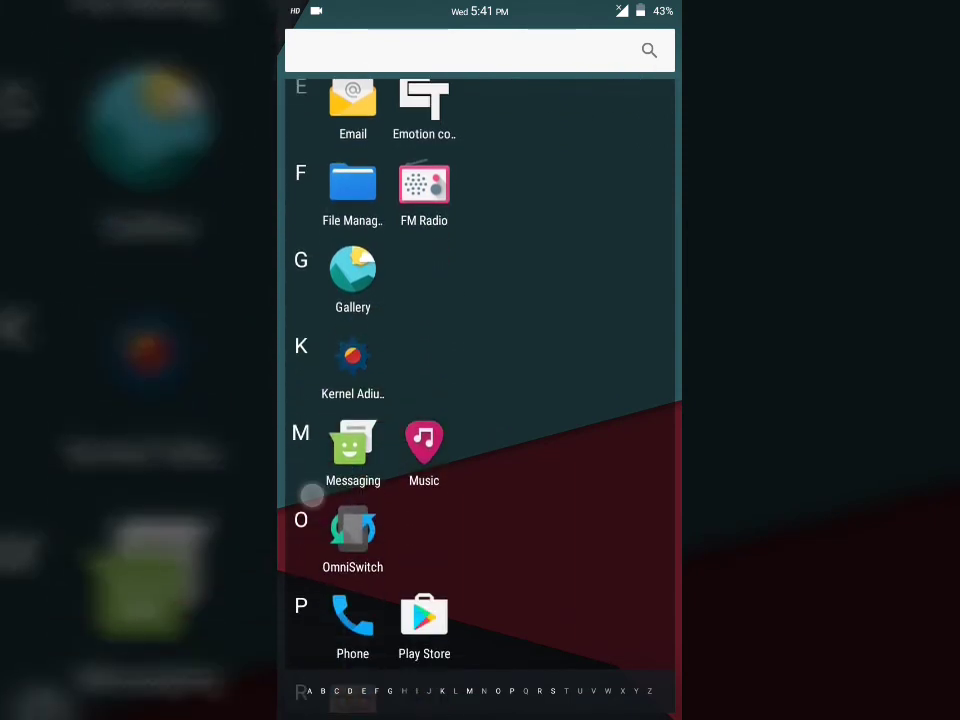
{"action": "left_click", "coordinate": [352, 442]}
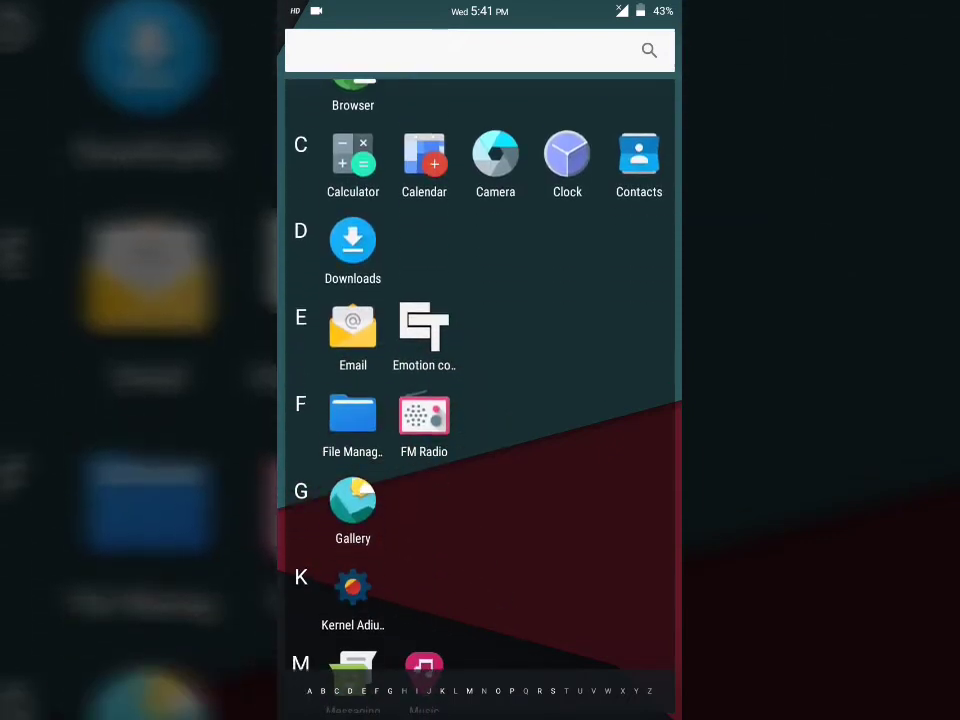
{"action": "scroll", "scroll_direction": "down", "scroll_amount": 3}
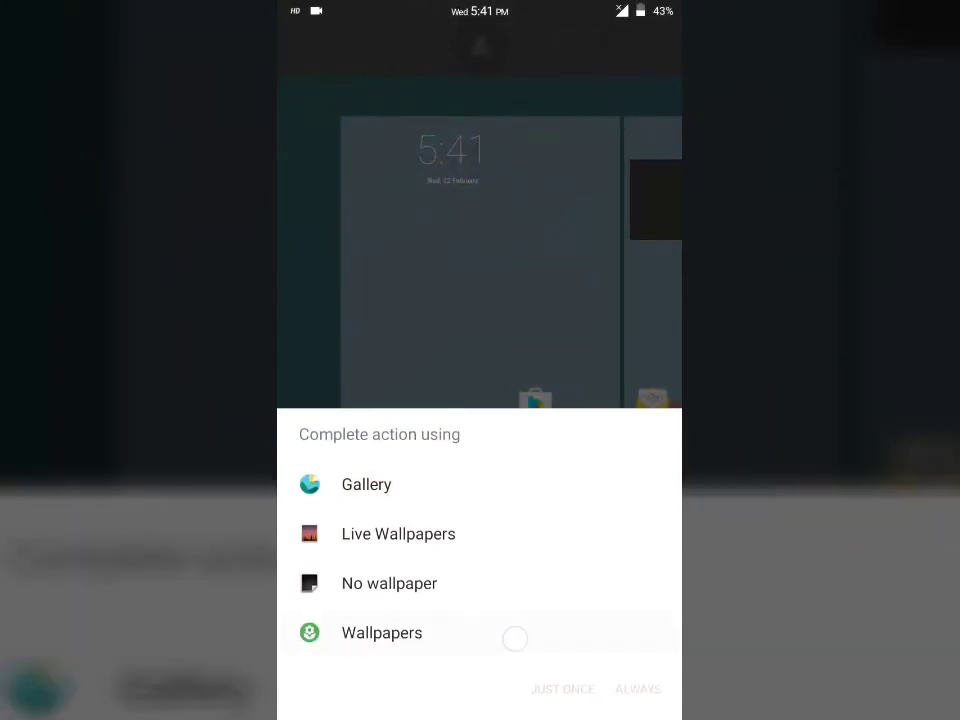
- Use Wallpapers just once and apply the orange wallpaper with the yellow and black diagonal stripe
{"action": "left_click", "coordinate": [380, 632]}
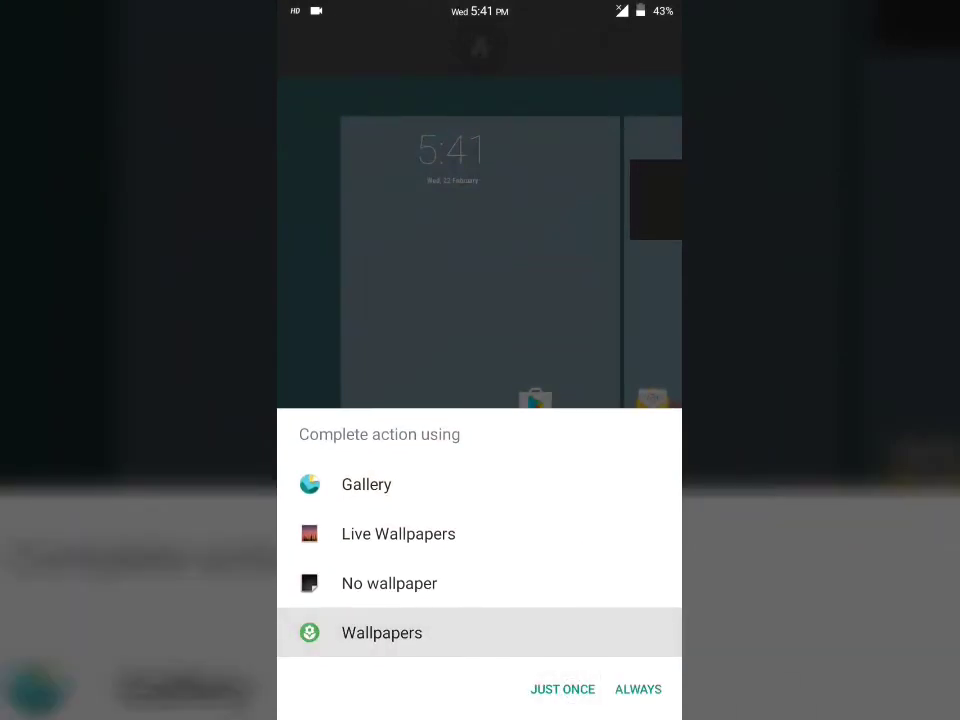
{"action": "left_click", "coordinate": [382, 632]}
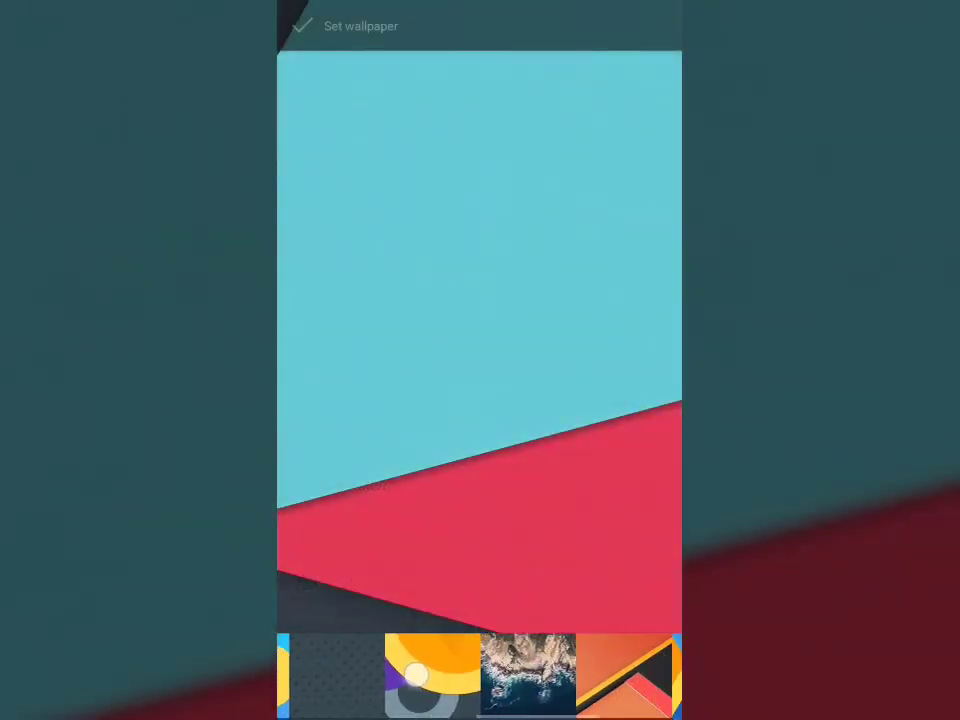
{"action": "left_click", "coordinate": [630, 672]}
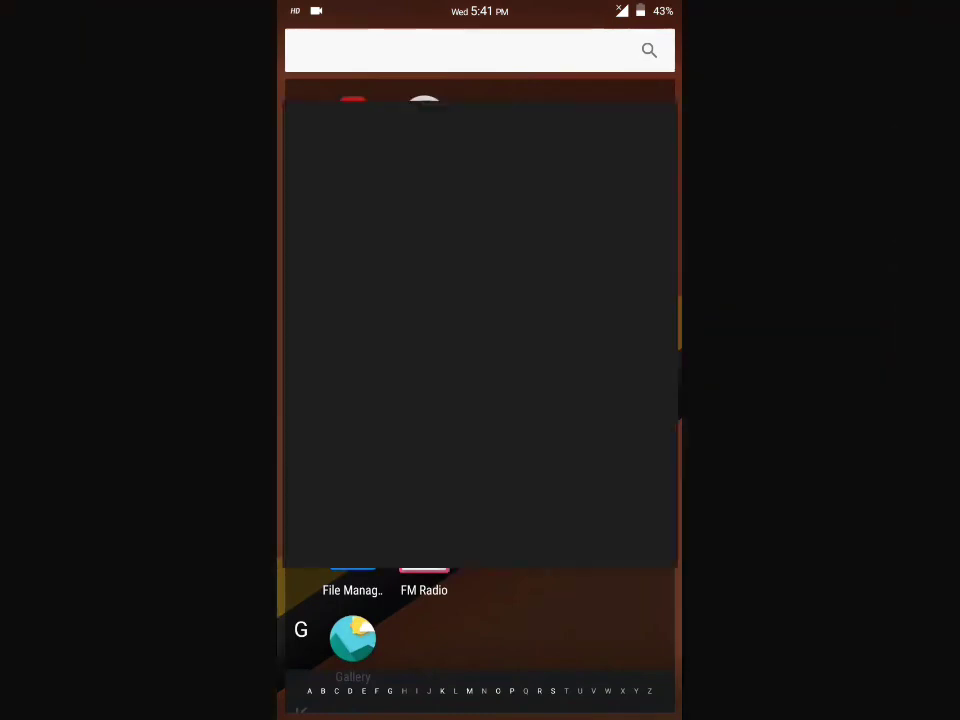
- Launch the Camera app from the drawer for a quick test
{"action": "left_click", "coordinate": [352, 640]}
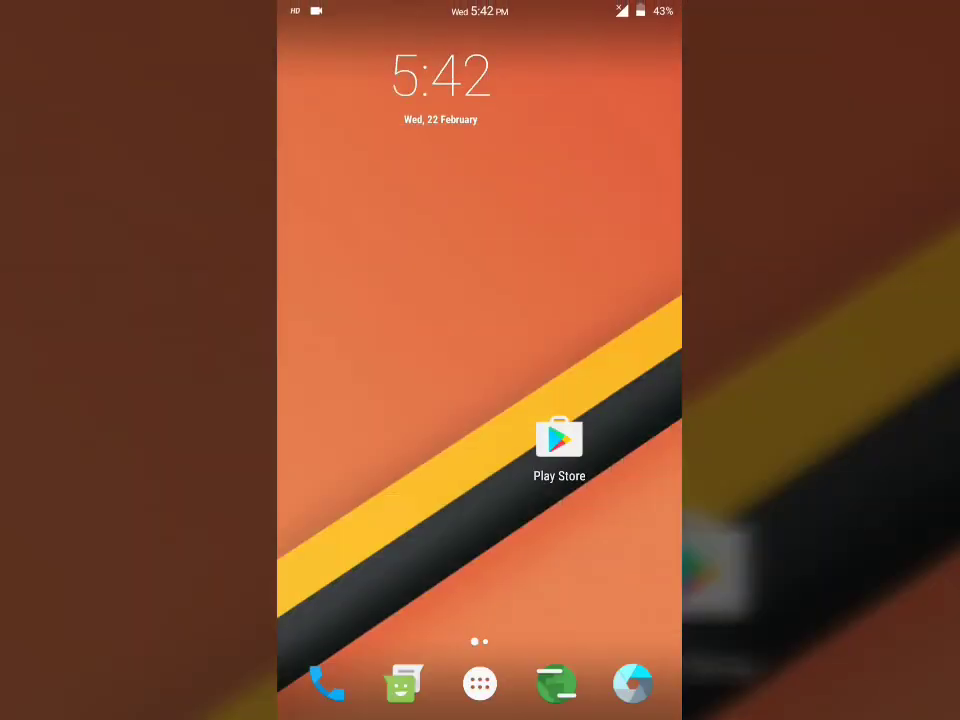
- Bring up the app drawer and scroll down to the Phone app
{"action": "left_click", "coordinate": [480, 684]}
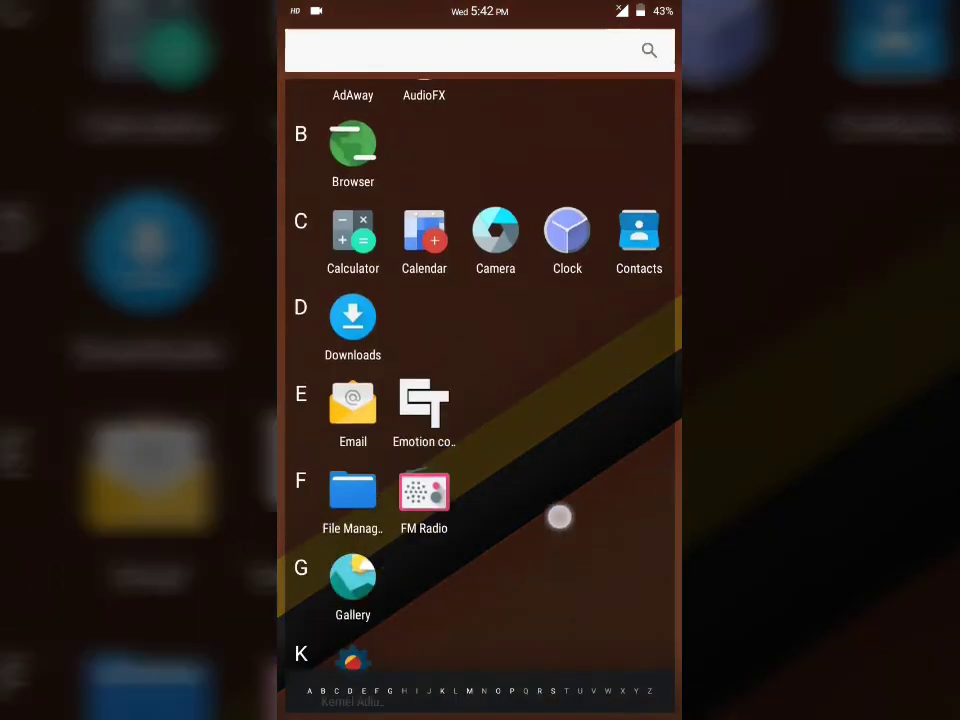
{"action": "scroll", "scroll_direction": "down", "scroll_amount": 3}
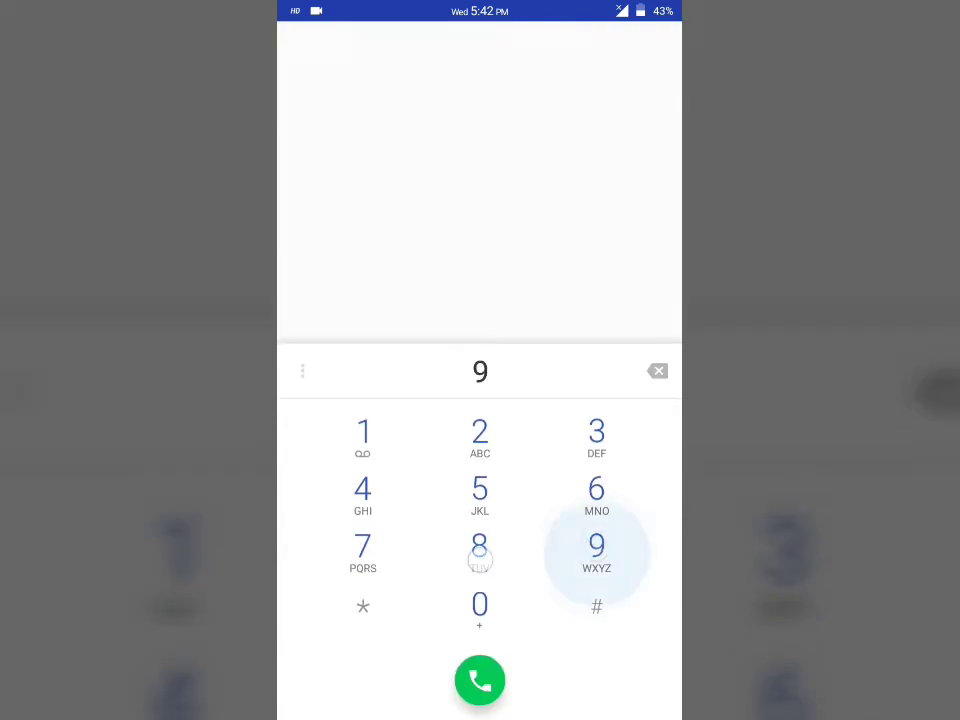
- Dial the test number over Jio 4G, hang up, go home and reopen the app drawer
{"action": "left_click", "coordinate": [656, 370]}
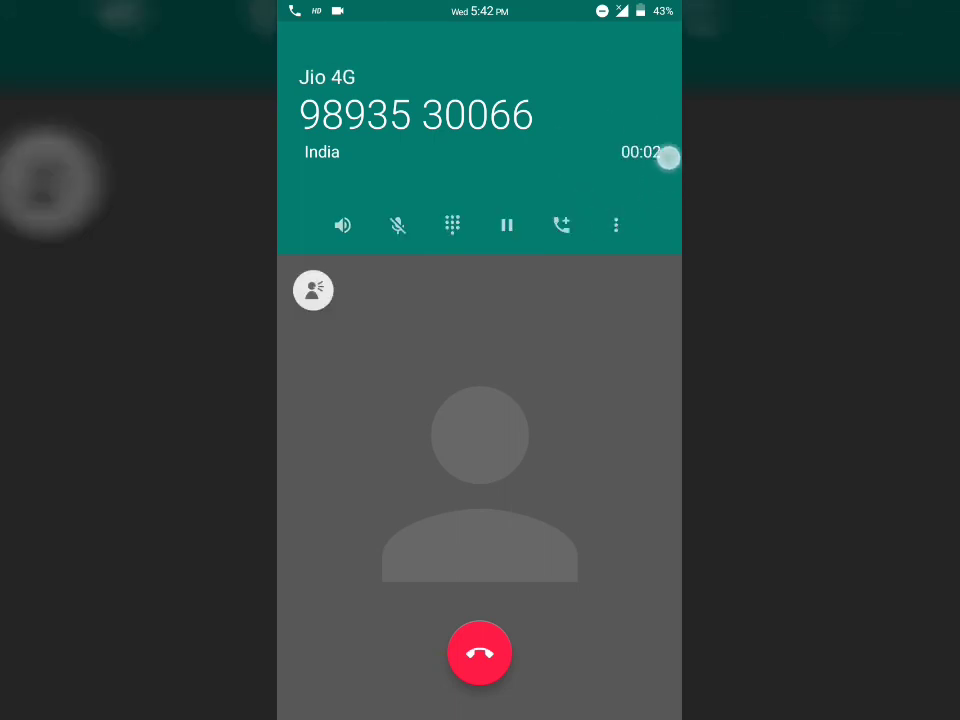
{"action": "left_click", "coordinate": [480, 652]}
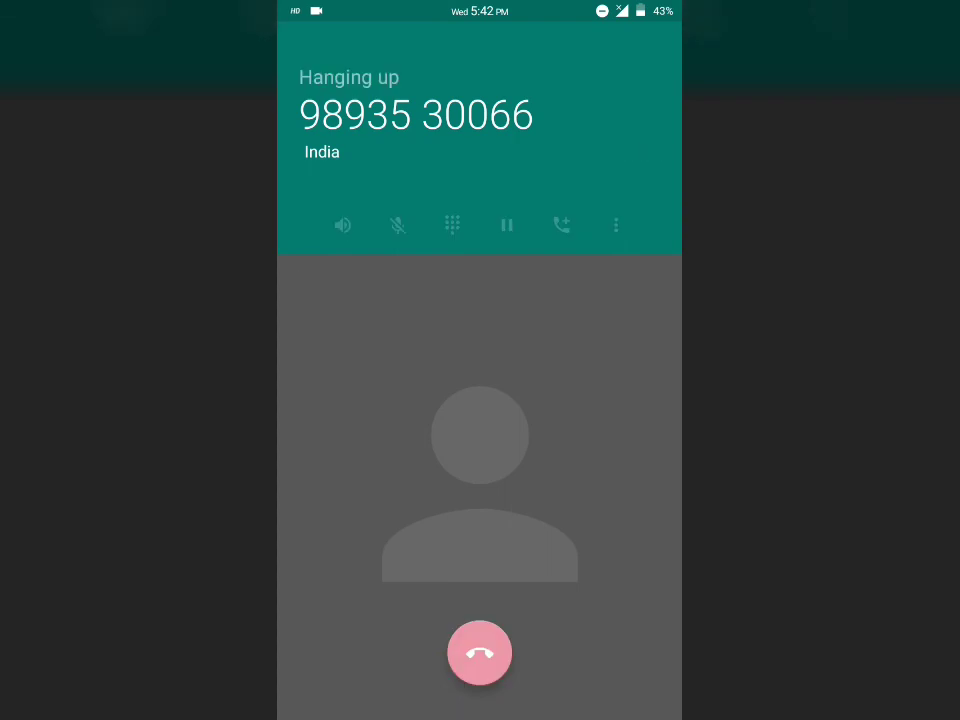
{"action": "left_click", "coordinate": [480, 652]}
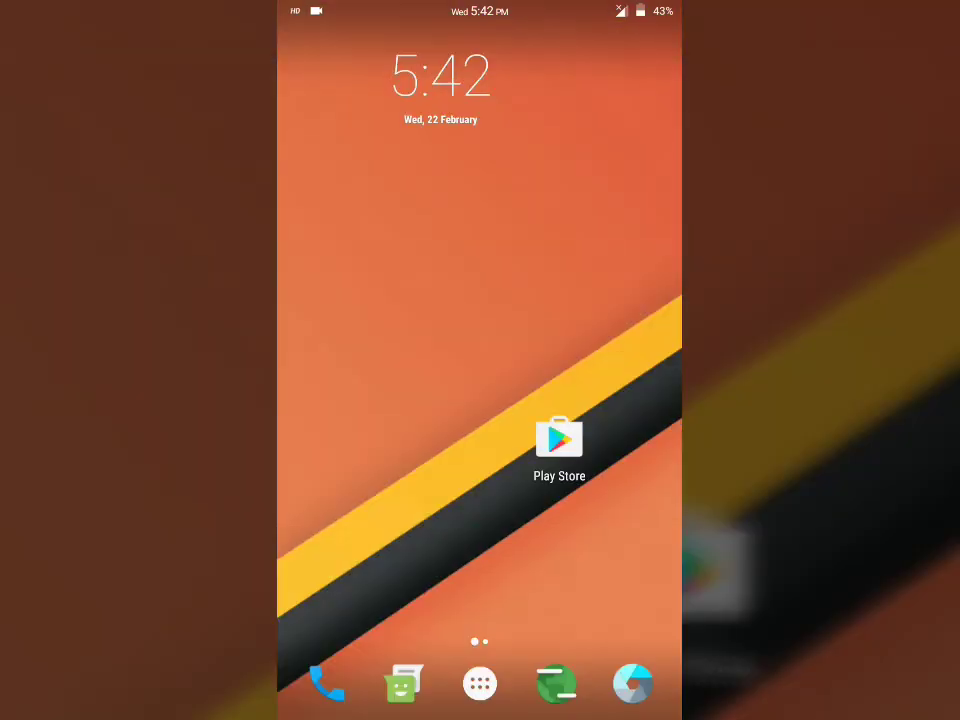
{"action": "left_click", "coordinate": [480, 684]}
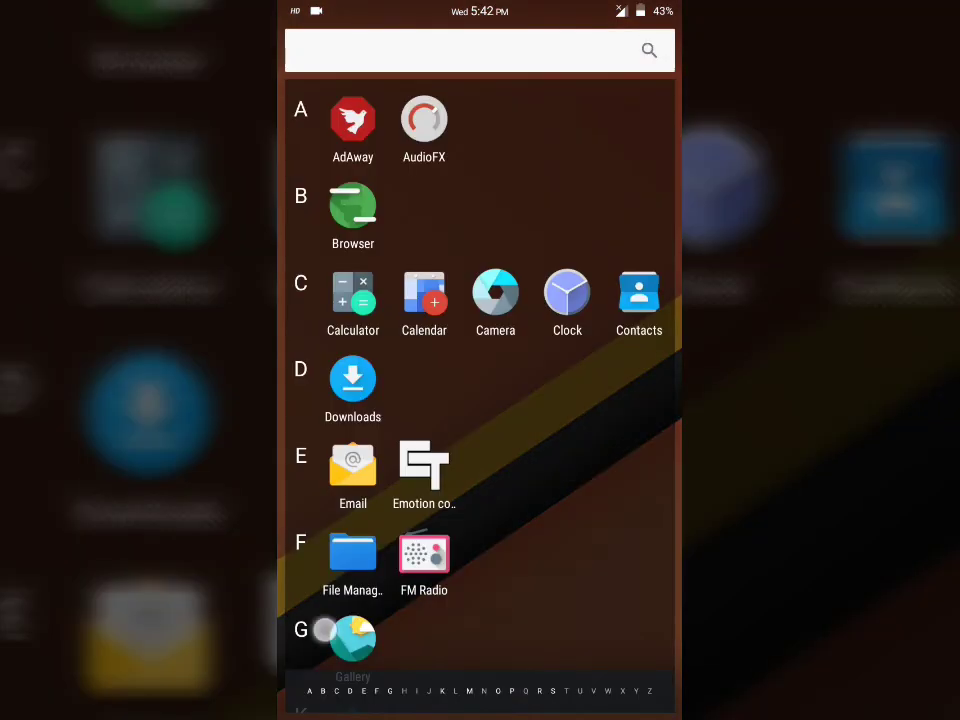
{"action": "scroll", "scroll_direction": "down", "scroll_amount": 3}
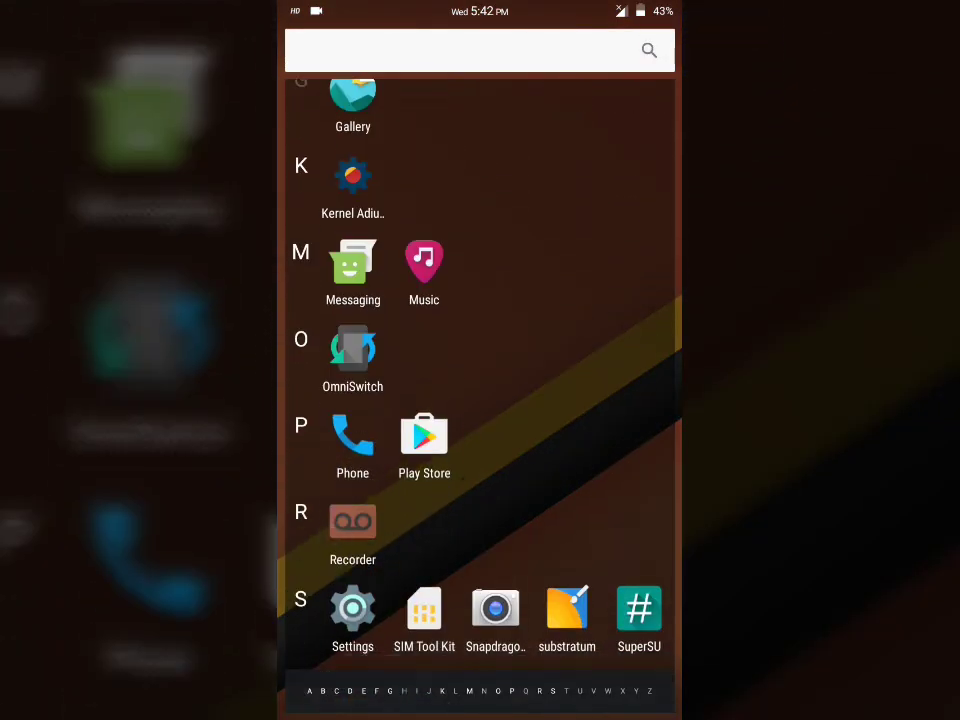